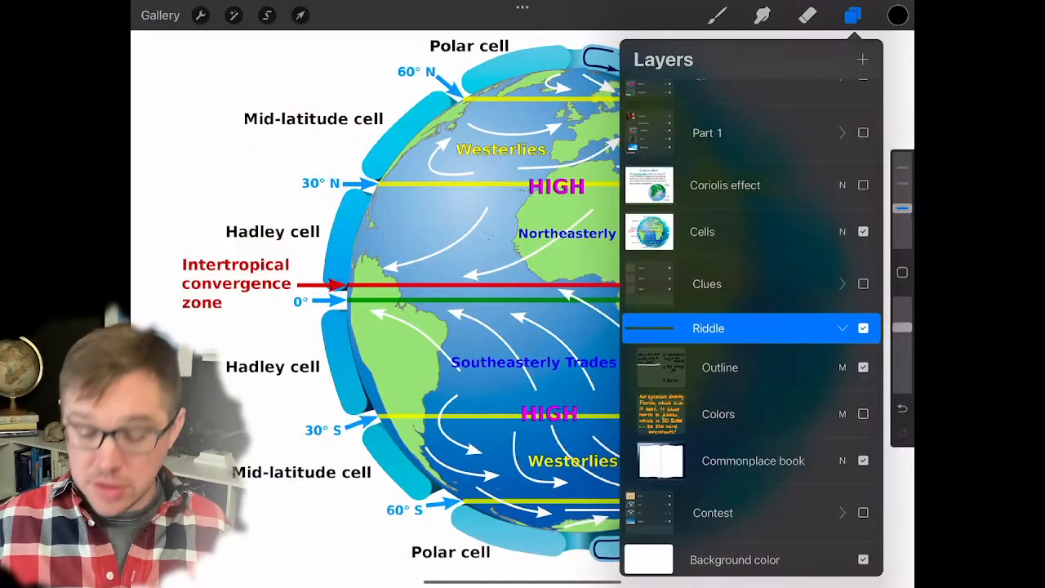
# Alternate between the circulation-cells diagram and the Coriolis effect page, ending on the Coriolis page
pyautogui.click(852, 14)
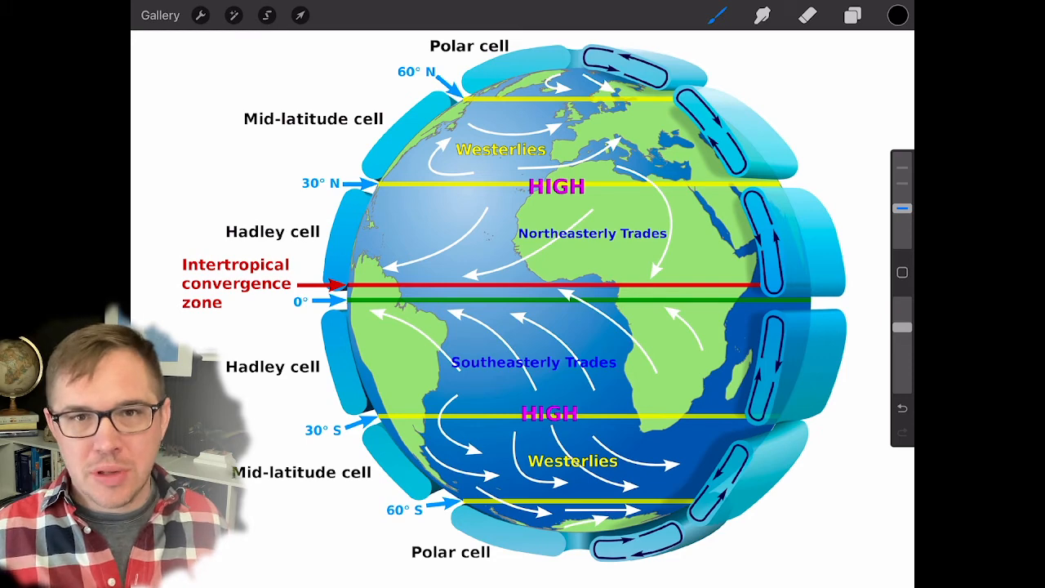
pyautogui.click(852, 15)
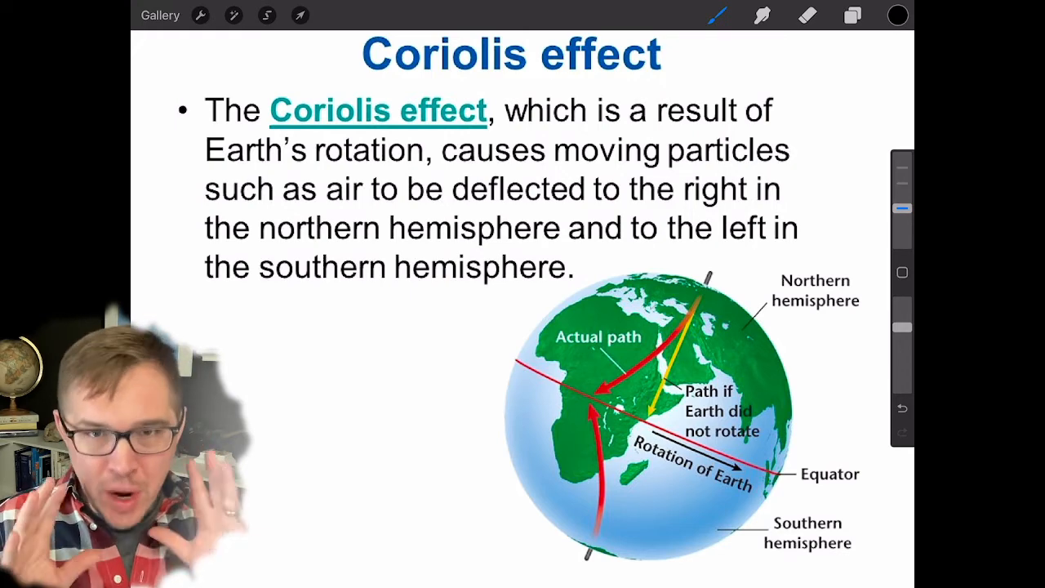
pyautogui.click(852, 14)
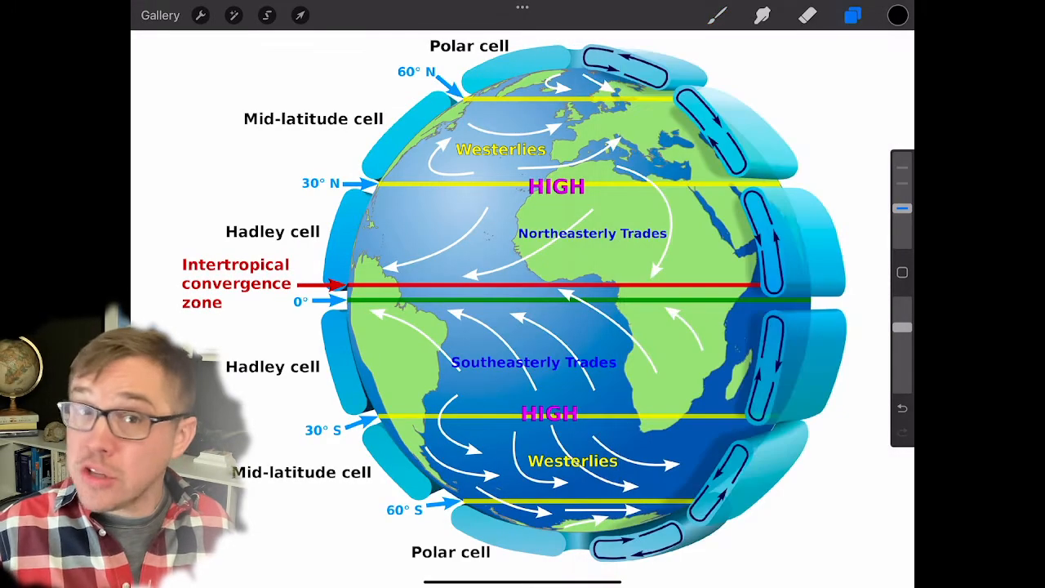
pyautogui.click(716, 15)
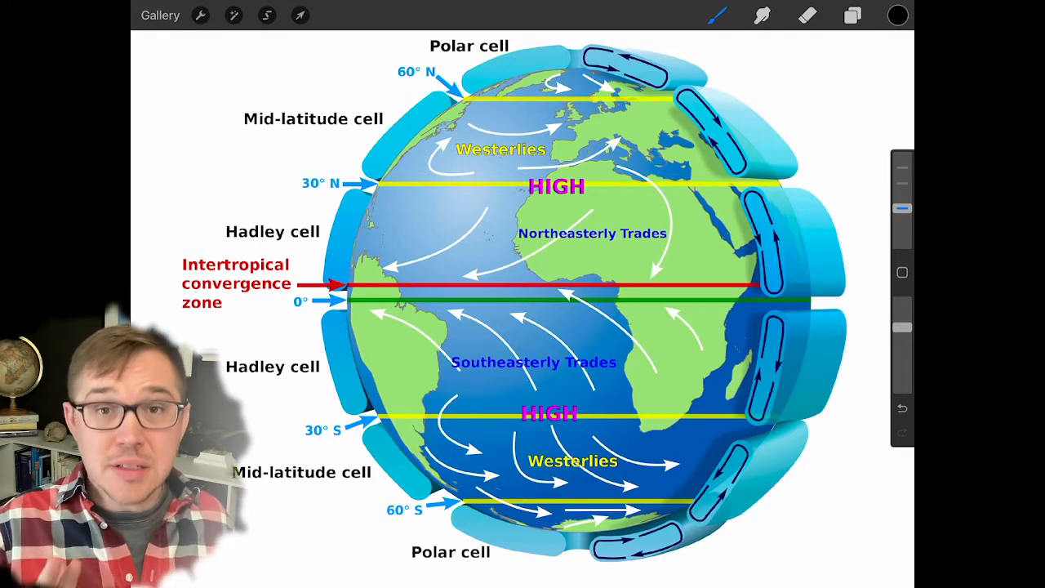
pyautogui.click(852, 15)
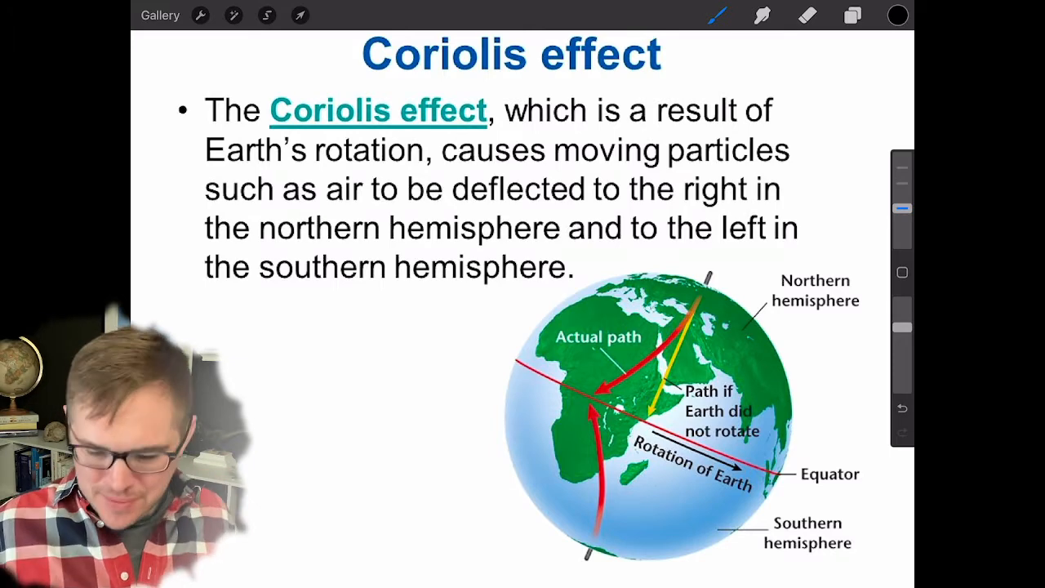
# Reveal the 'fountain of air' globe notebook page in place of the Coriolis slide
pyautogui.click(852, 15)
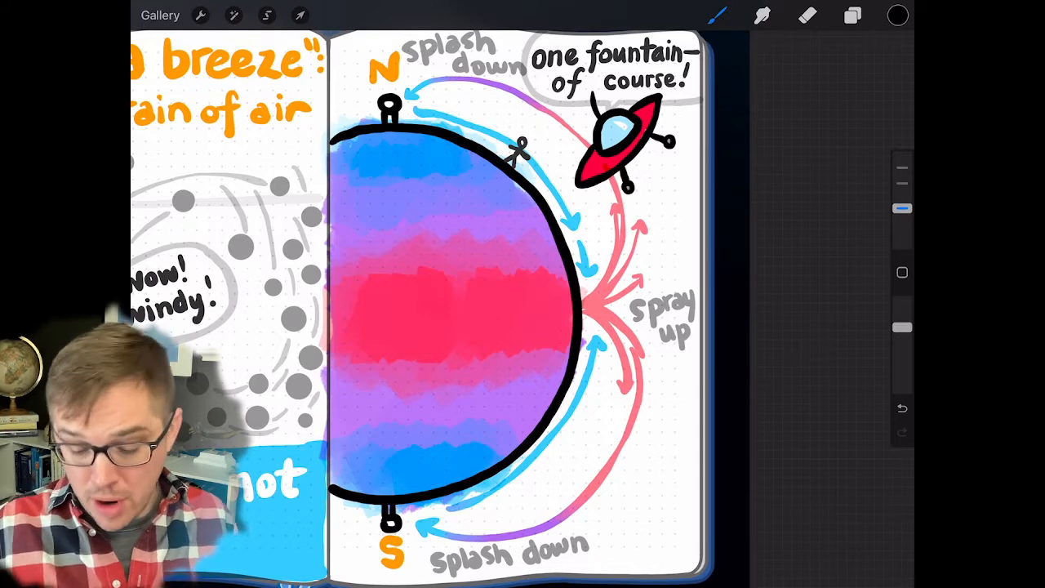
# Bring up the Latitudes notebook spread with the globe marked 60°N to 30°S
pyautogui.click(852, 15)
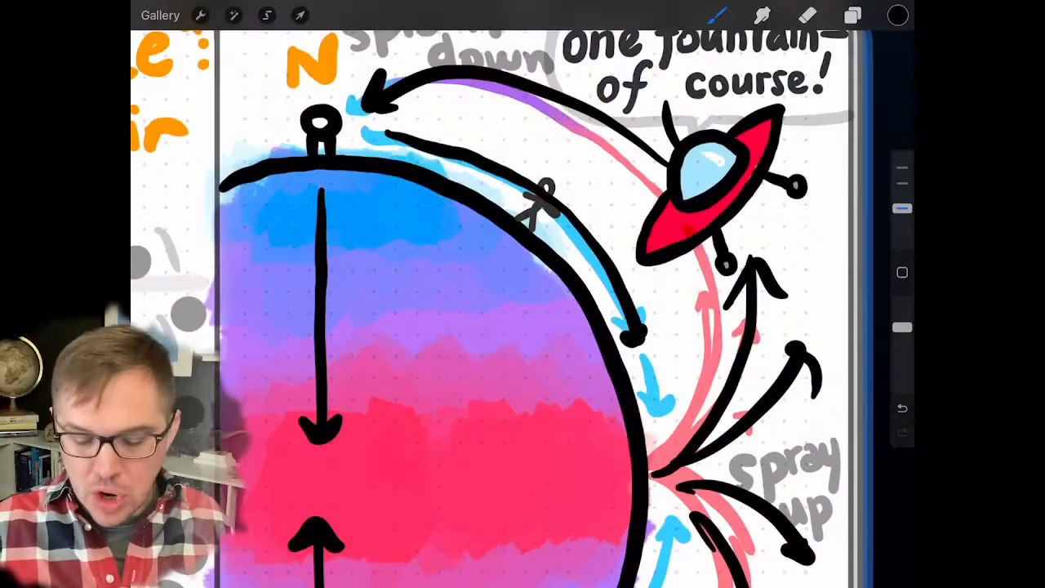
pyautogui.click(852, 15)
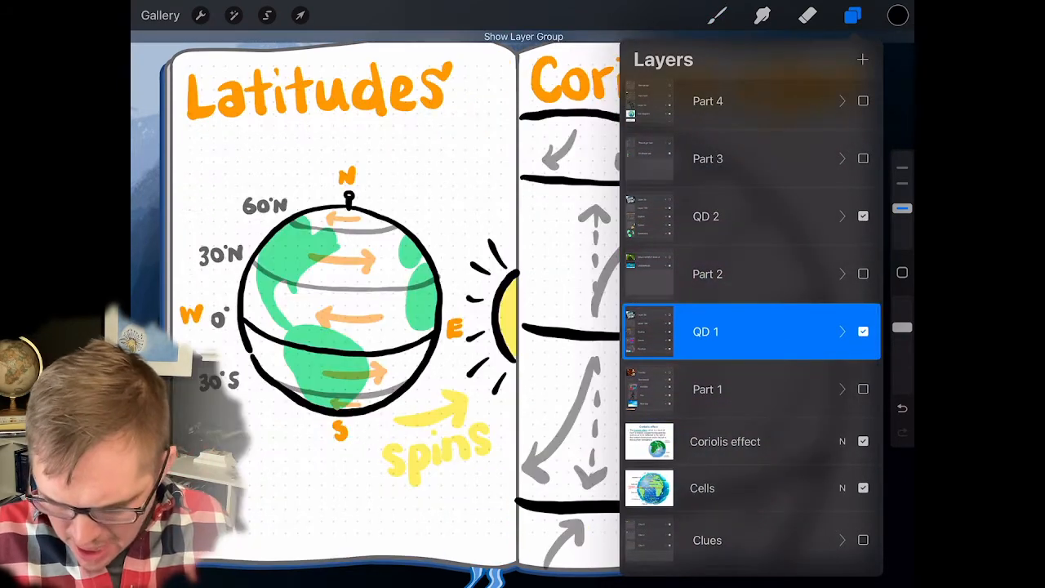
# Hide the Latitudes spread and show The Big Picture notebook page instead
pyautogui.click(852, 14)
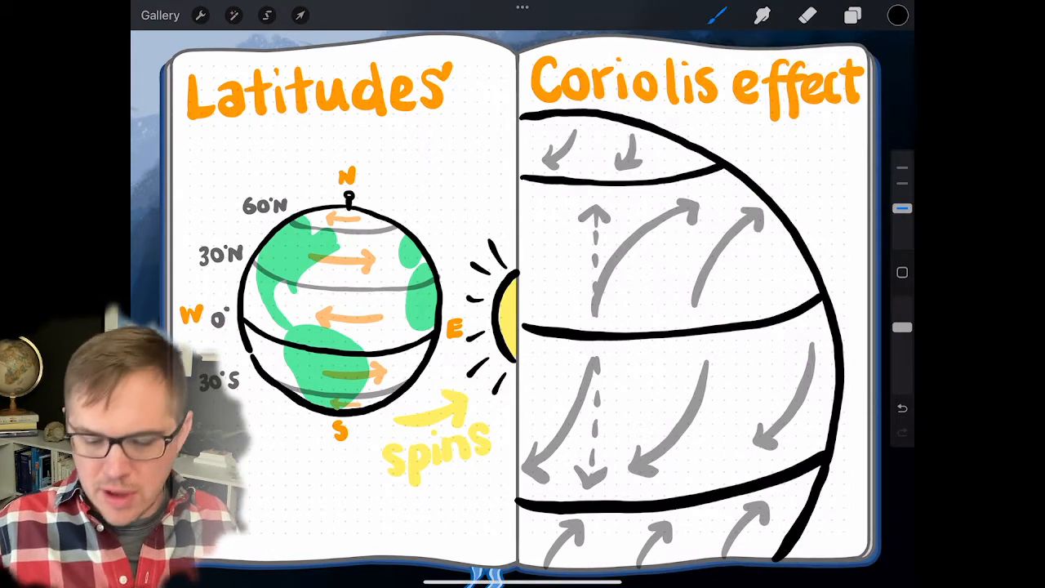
pyautogui.click(852, 14)
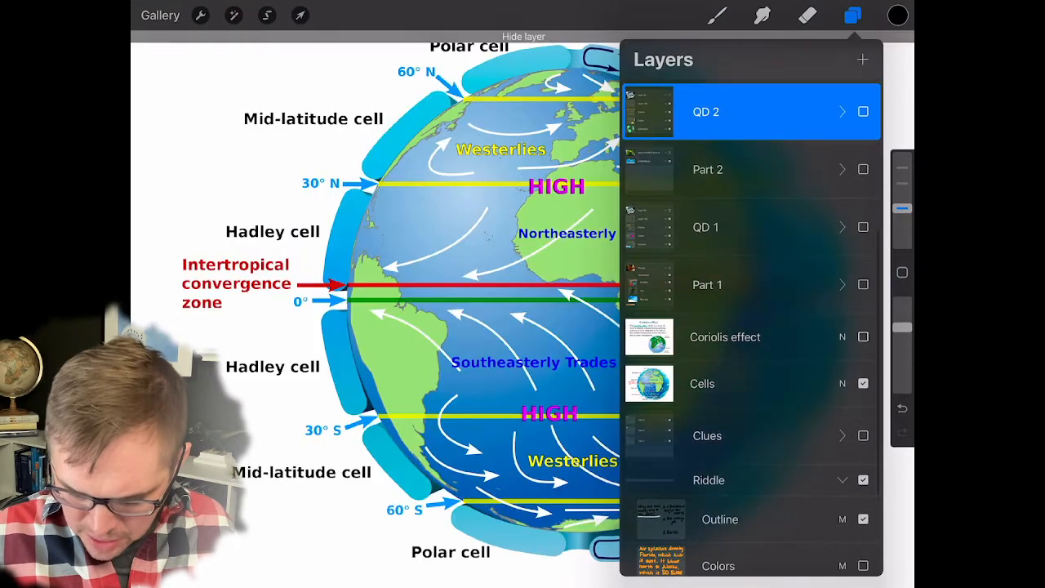
pyautogui.click(852, 15)
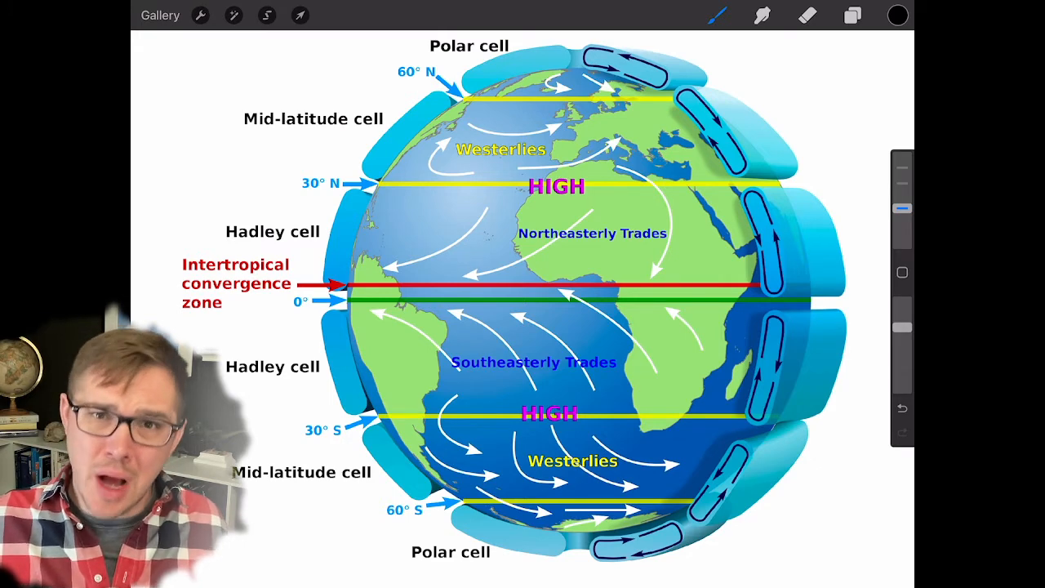
pyautogui.click(852, 15)
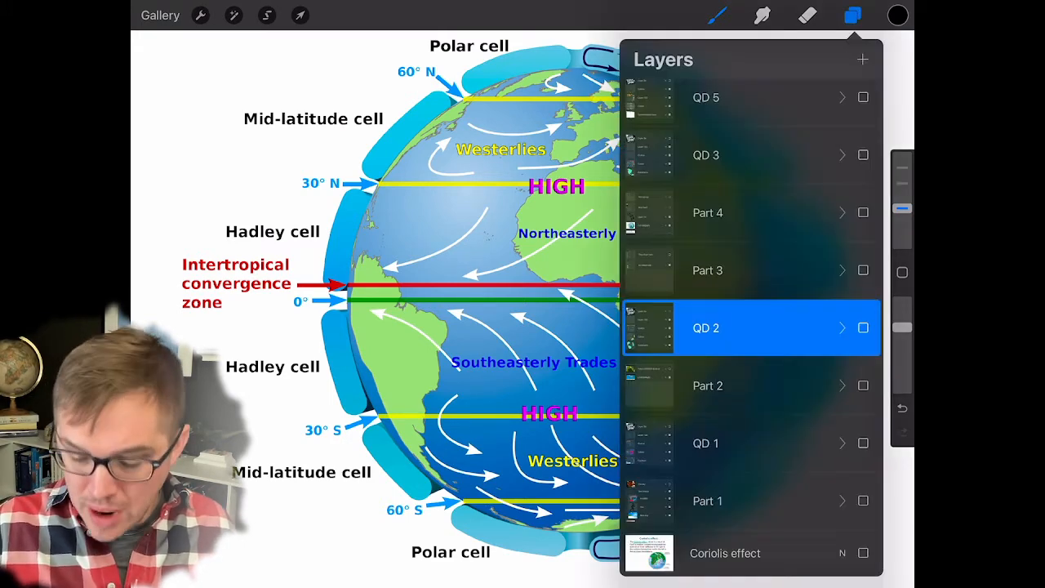
pyautogui.click(852, 15)
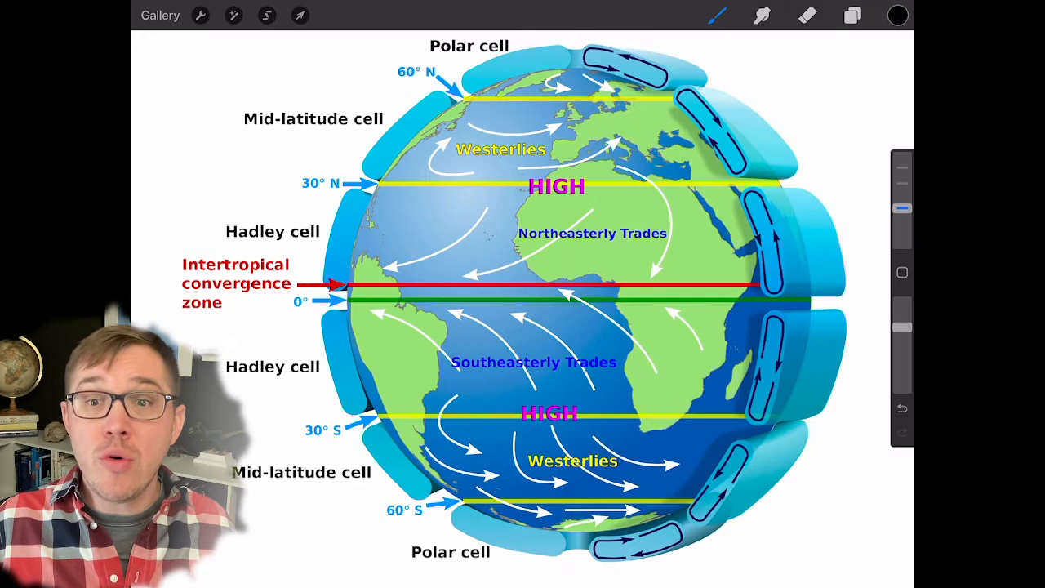
pyautogui.click(852, 15)
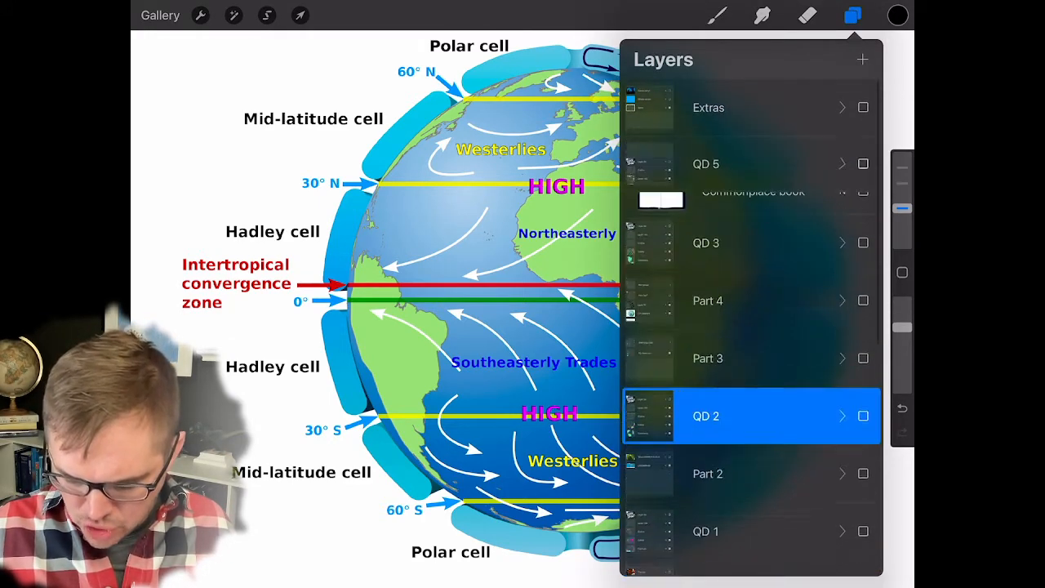
pyautogui.click(842, 209)
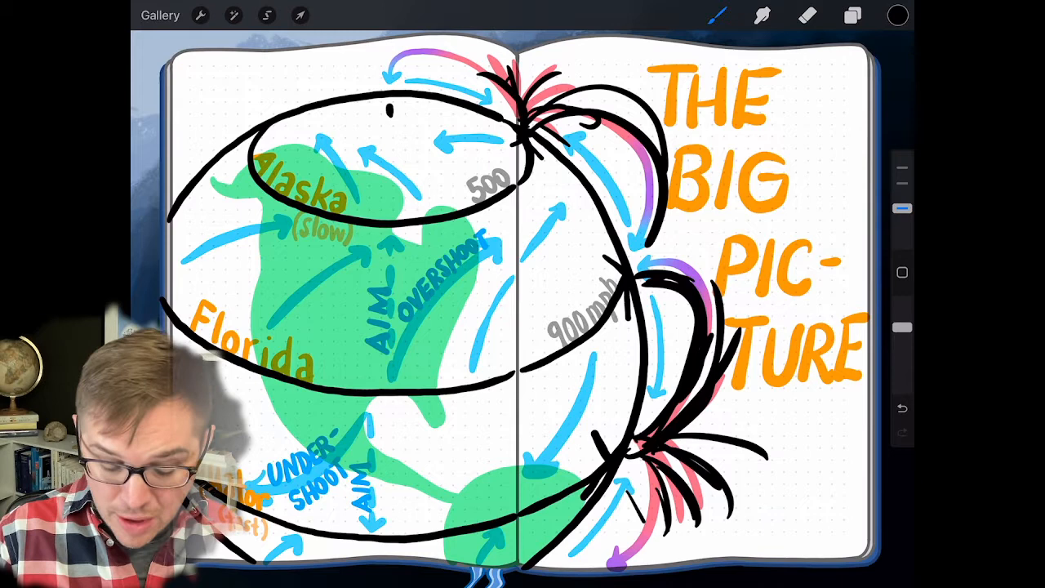
# Sketch temporary black up-and-down arrows over Florida and across The Big Picture globe
pyautogui.click(901, 408)
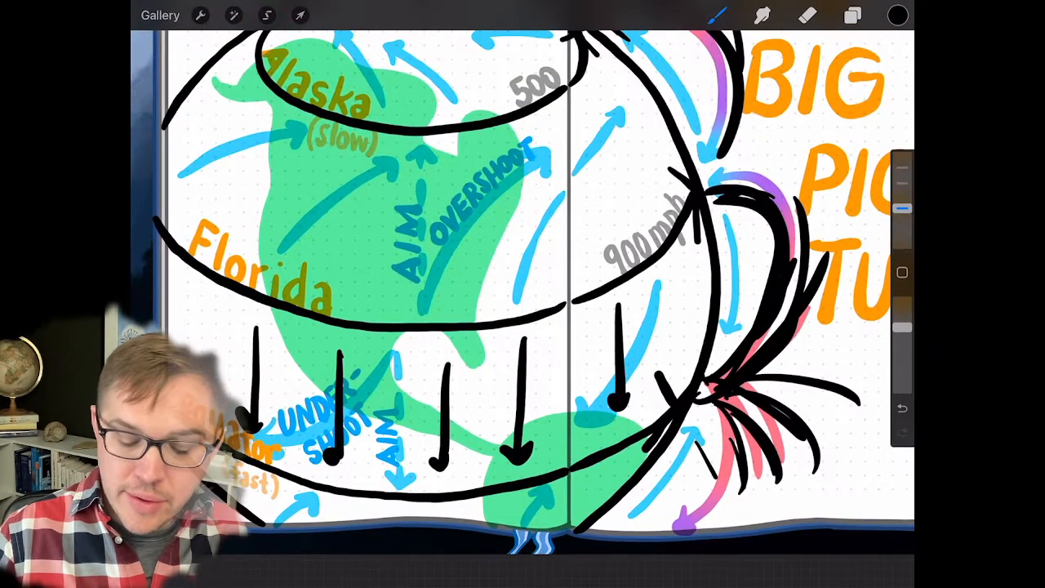
pyautogui.moveTo(470, 236); pyautogui.dragTo(470, 294)
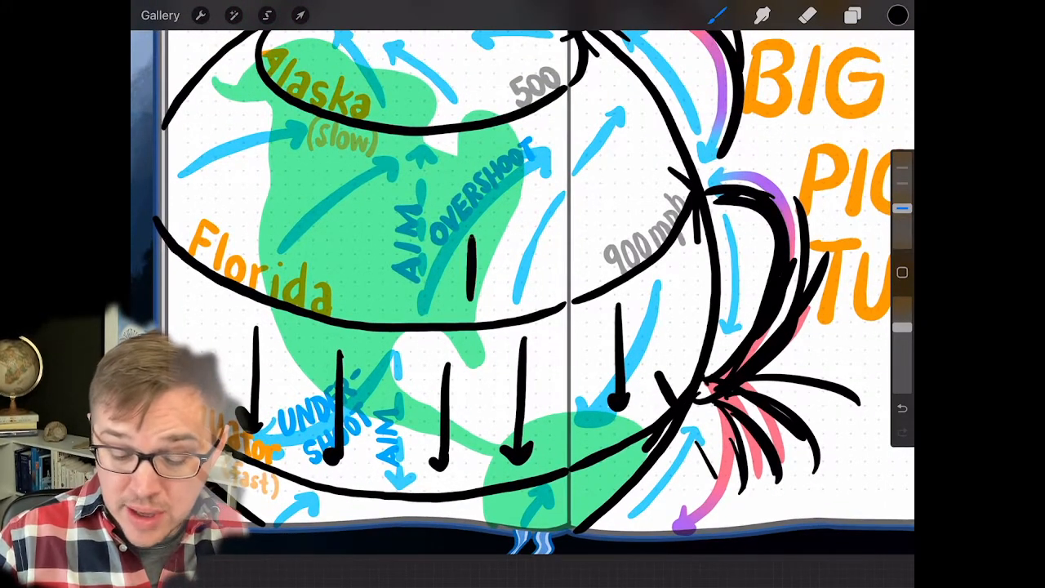
pyautogui.moveTo(470, 155); pyautogui.dragTo(539, 293)
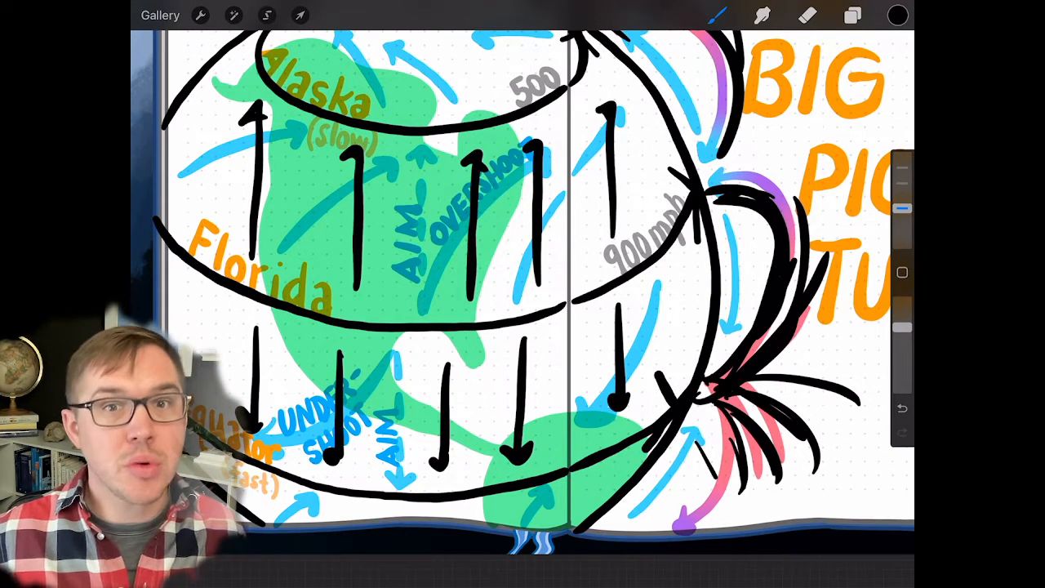
# Clear the drawn arrows and switch back to the Latitudes and Coriolis effect spread
pyautogui.click(852, 14)
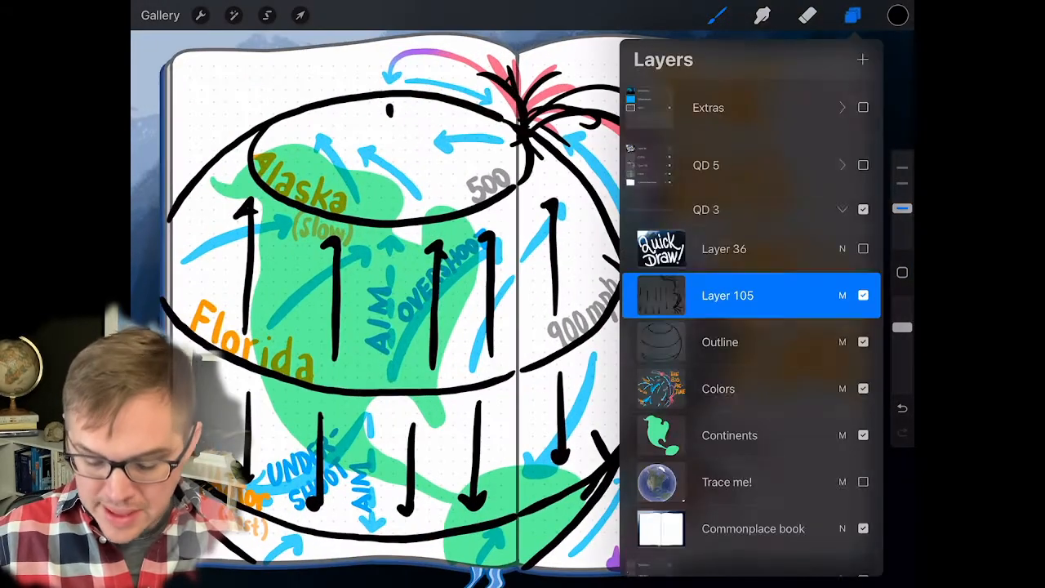
pyautogui.click(852, 14)
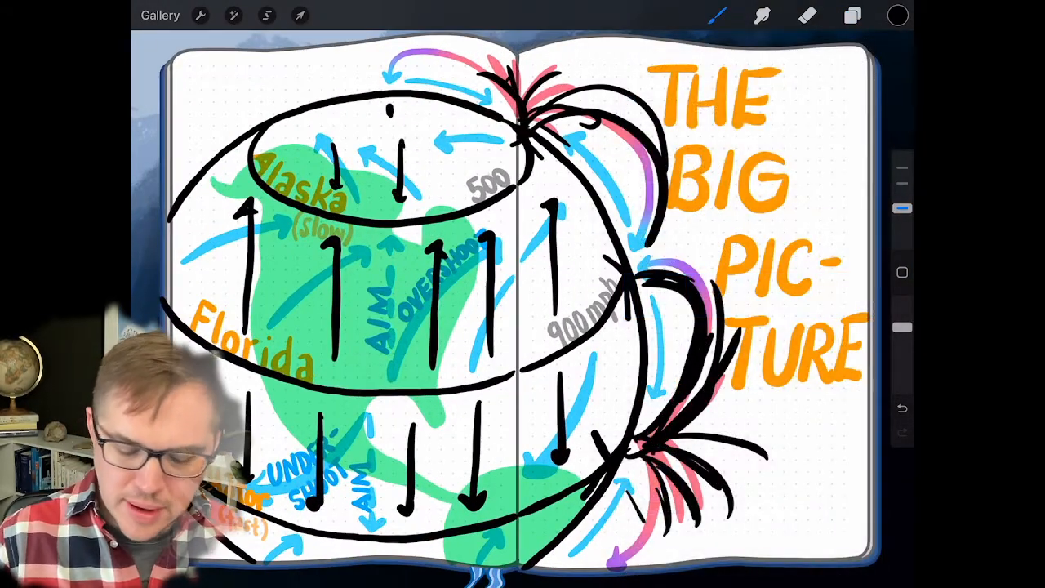
pyautogui.click(852, 15)
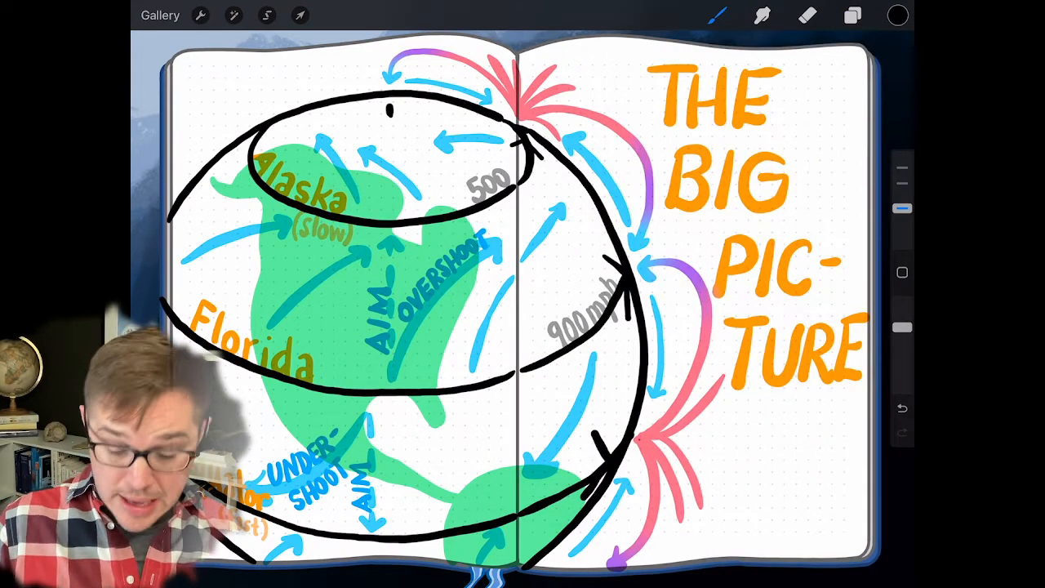
pyautogui.click(852, 15)
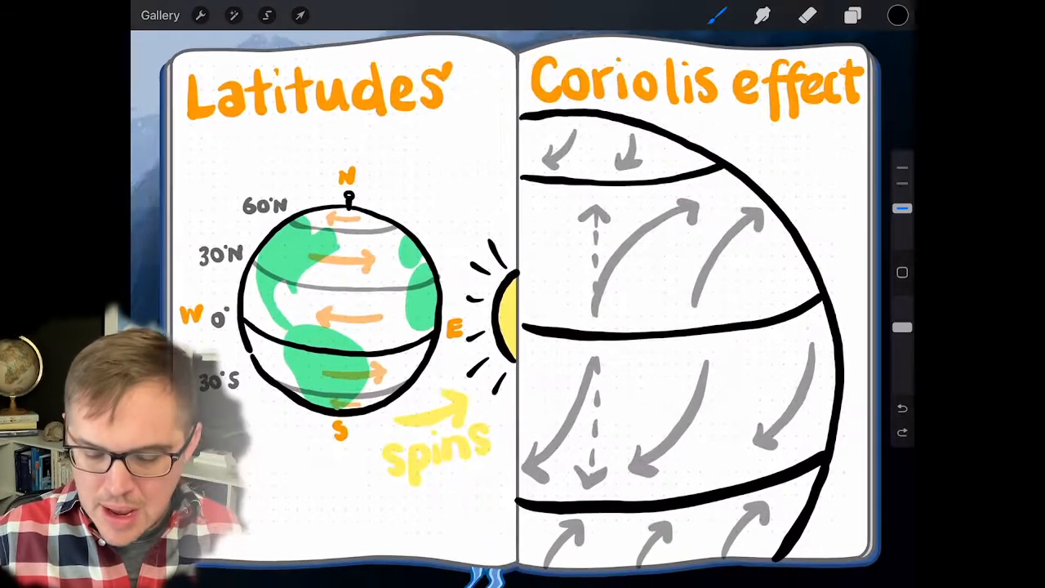
# Hide the toy-blaster photo and show the aerial street scene layers with the yellow car
pyautogui.click(852, 14)
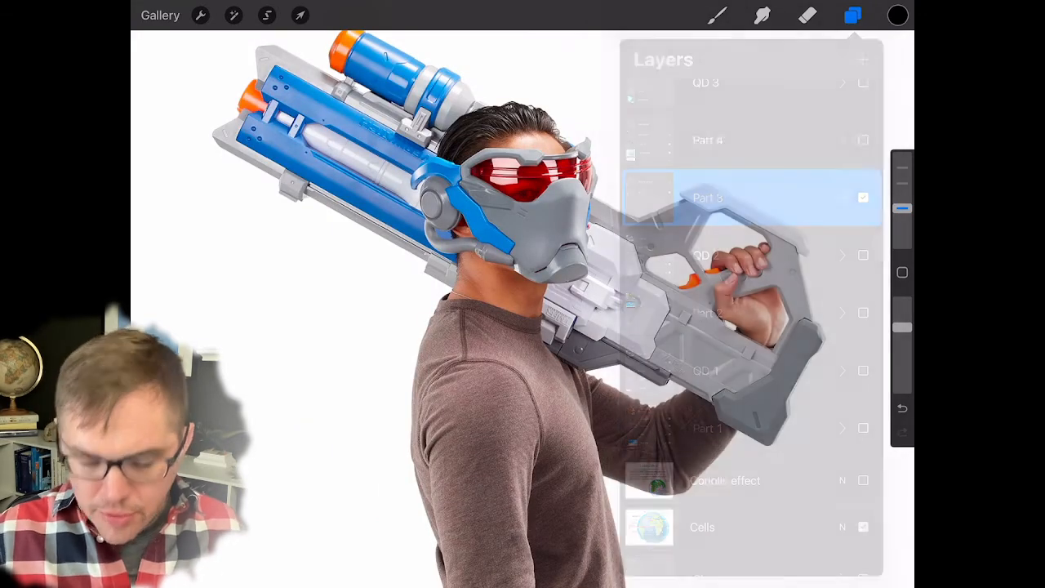
pyautogui.click(852, 15)
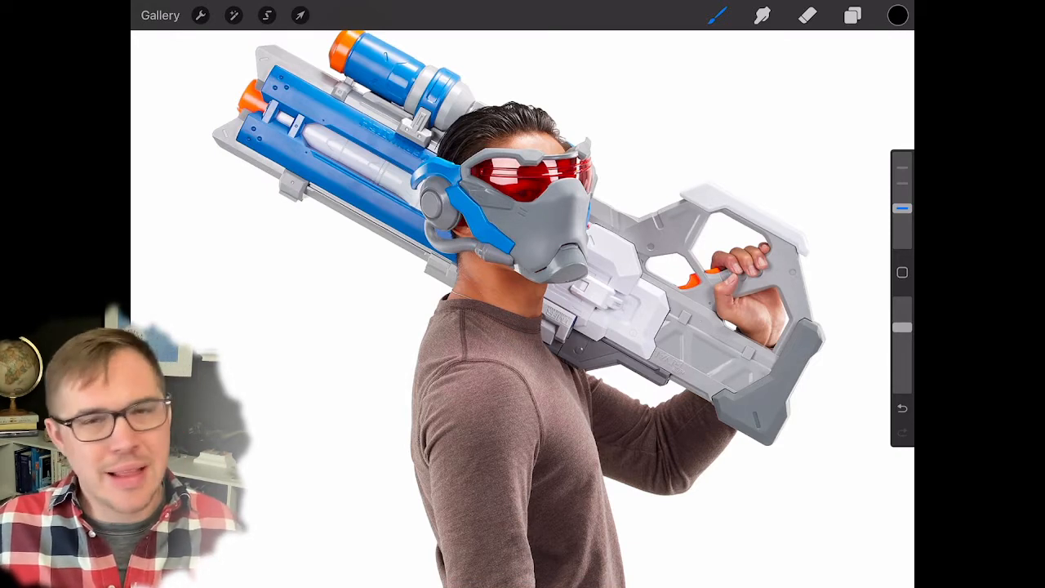
pyautogui.click(852, 15)
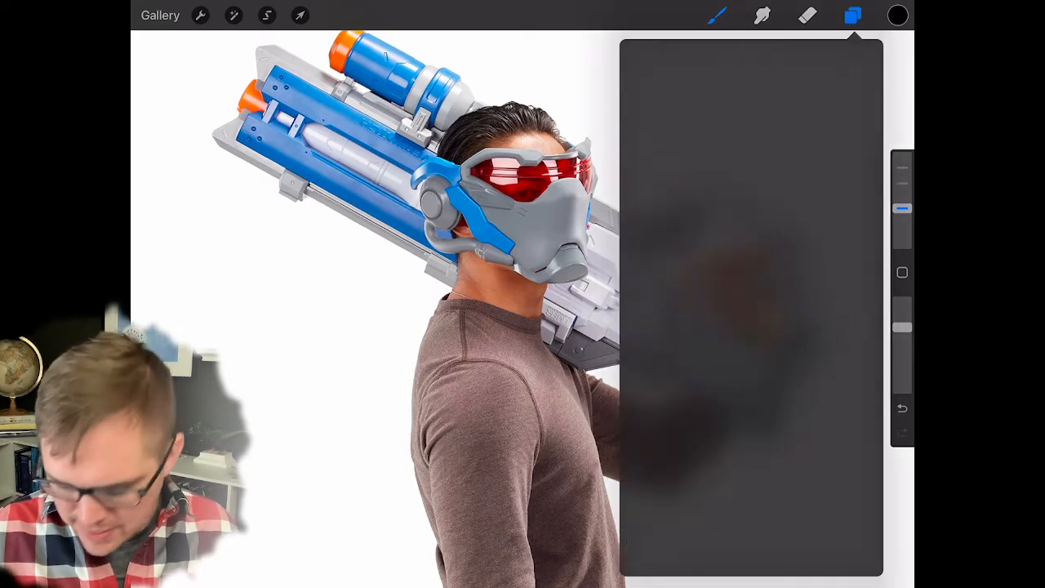
pyautogui.click(853, 15)
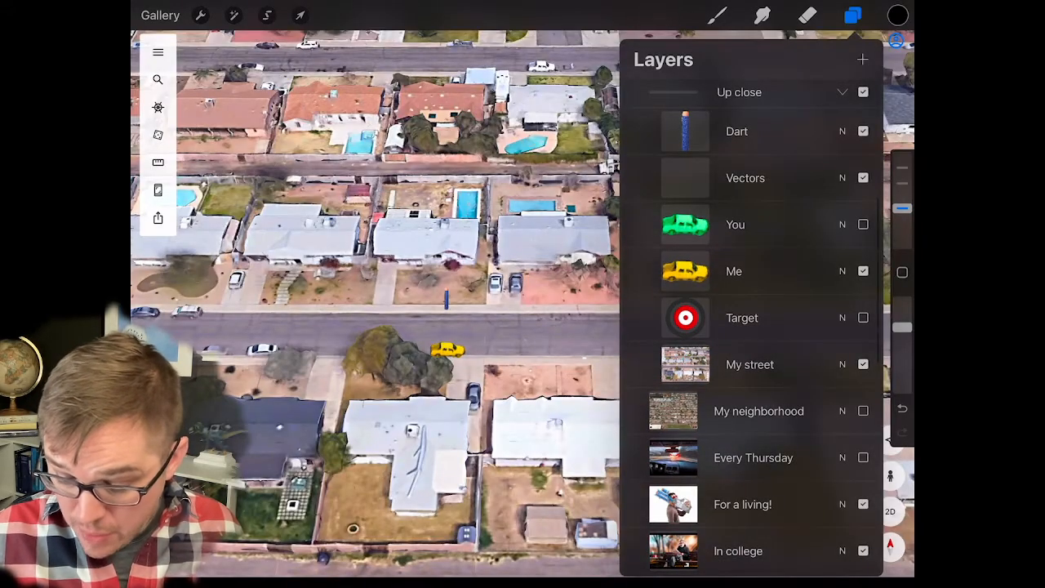
# Select the Dart and Me car layers together and move them rightward along the street
pyautogui.click(745, 178)
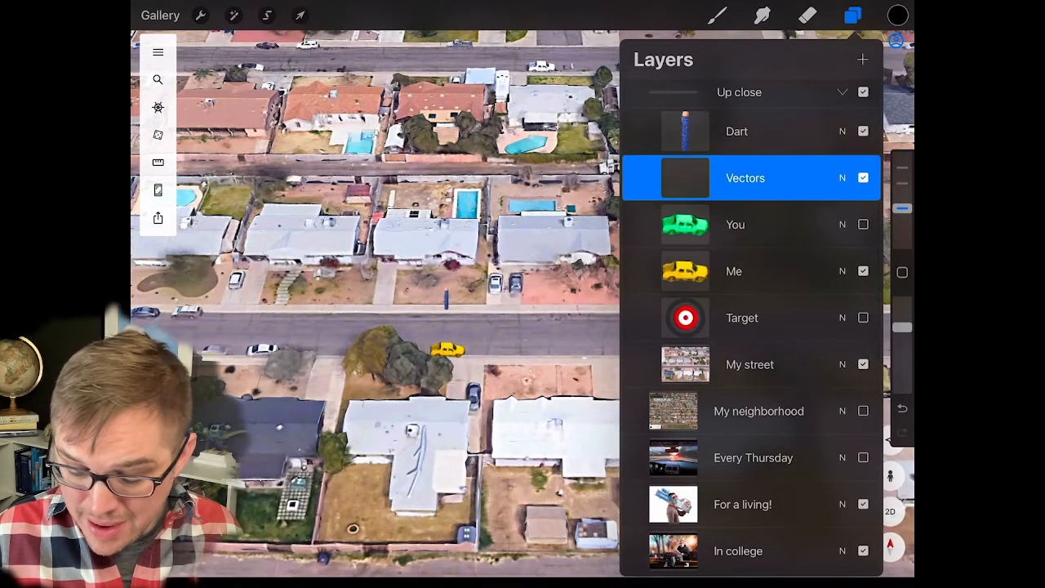
pyautogui.click(736, 131)
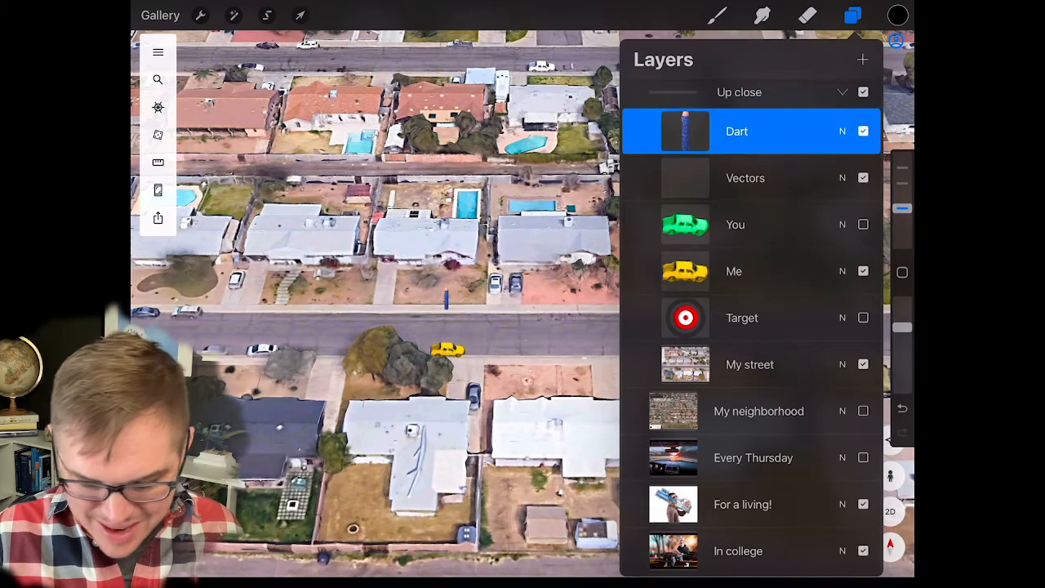
pyautogui.click(300, 15)
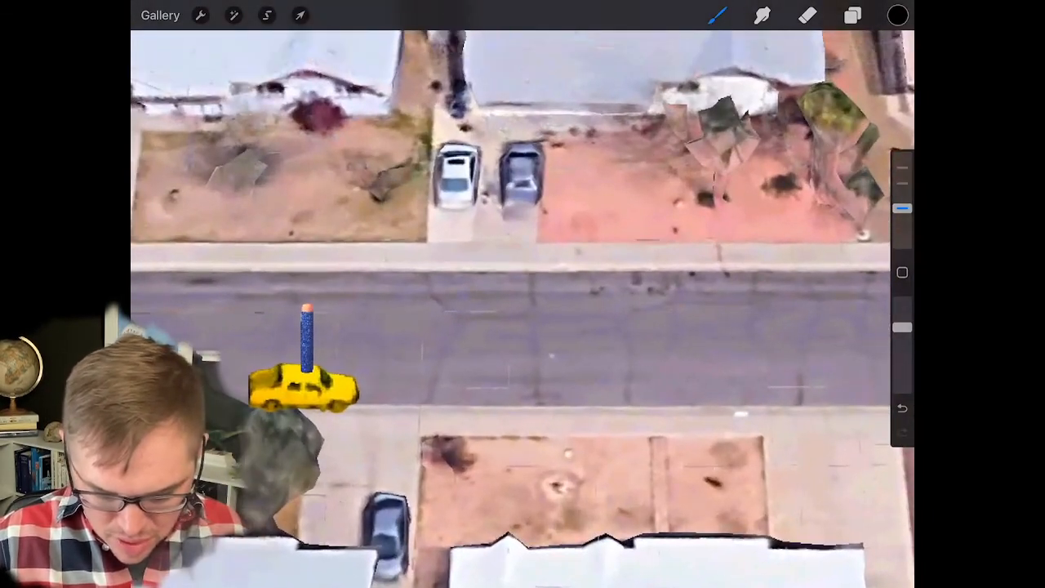
pyautogui.click(852, 15)
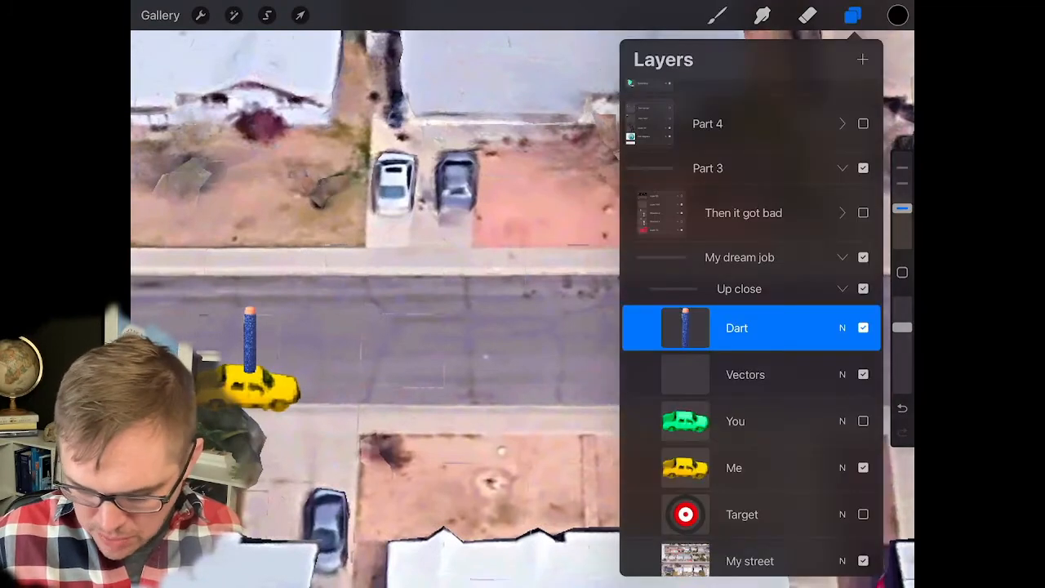
pyautogui.click(733, 467)
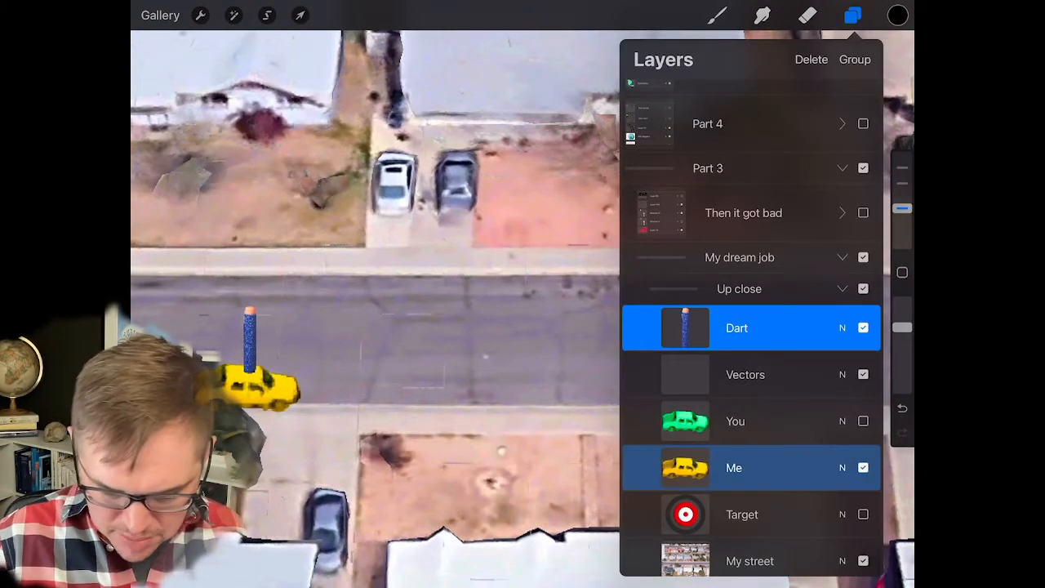
pyautogui.click(300, 15)
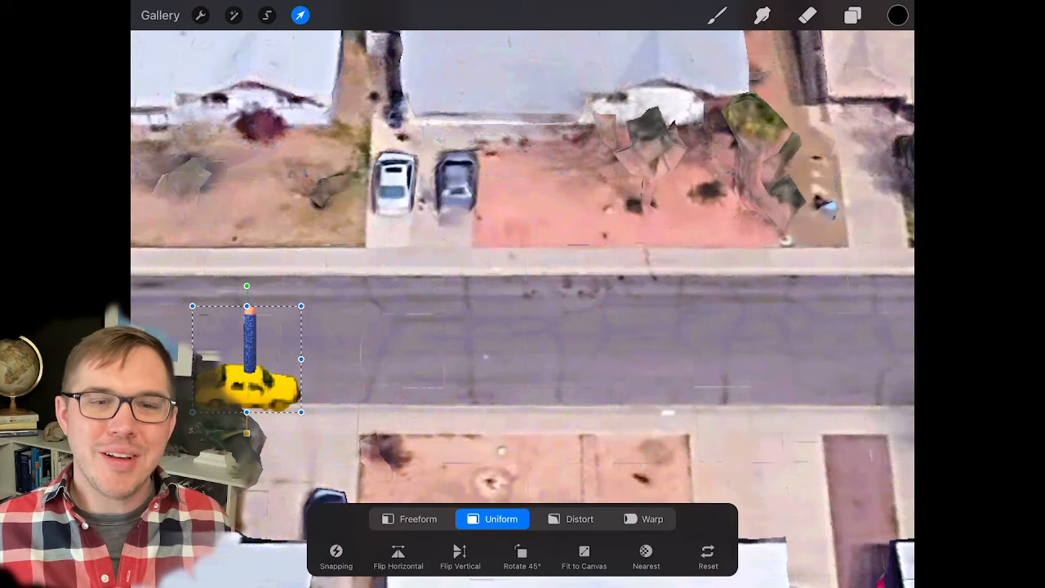
pyautogui.moveTo(246, 359); pyautogui.dragTo(464, 349)
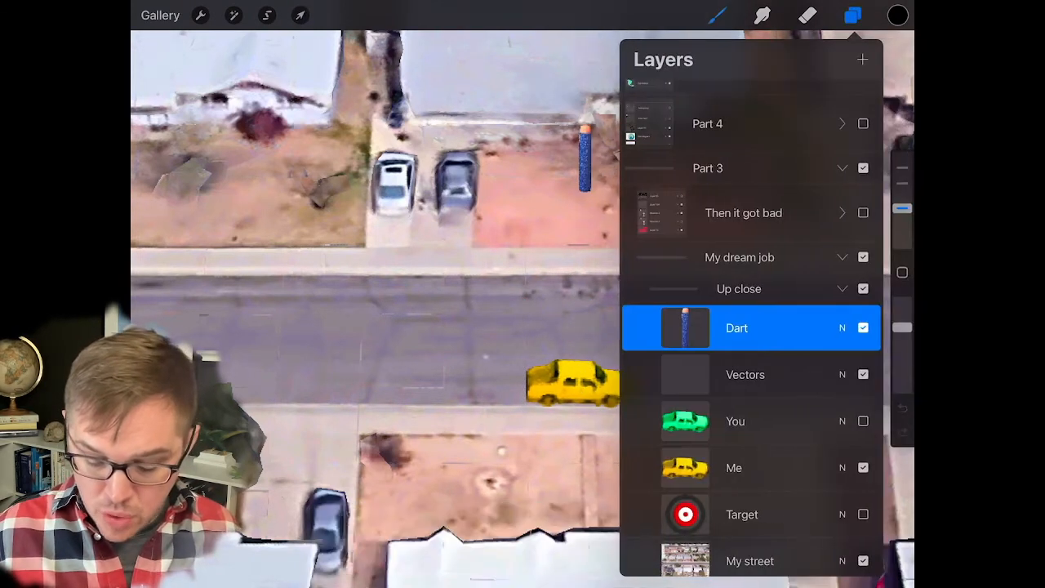
pyautogui.click(300, 14)
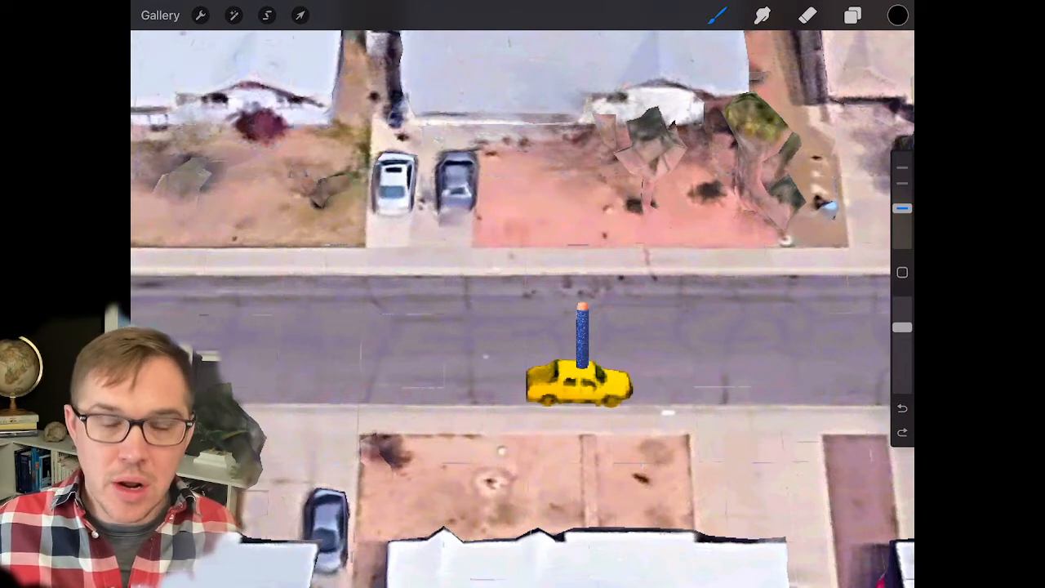
# Nudge the dart and car further right so the dart lands in the front yard
pyautogui.click(852, 14)
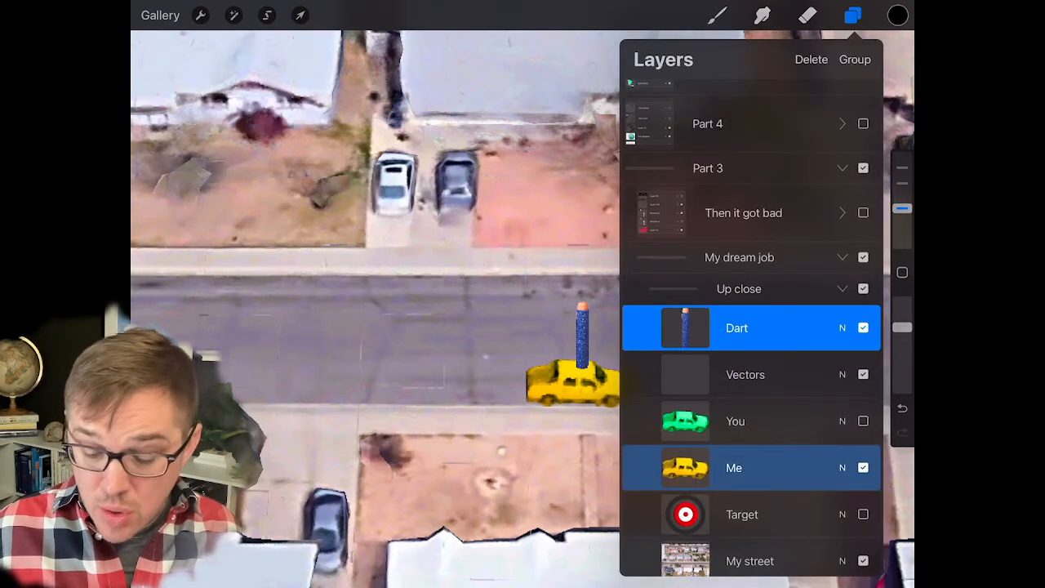
pyautogui.click(300, 15)
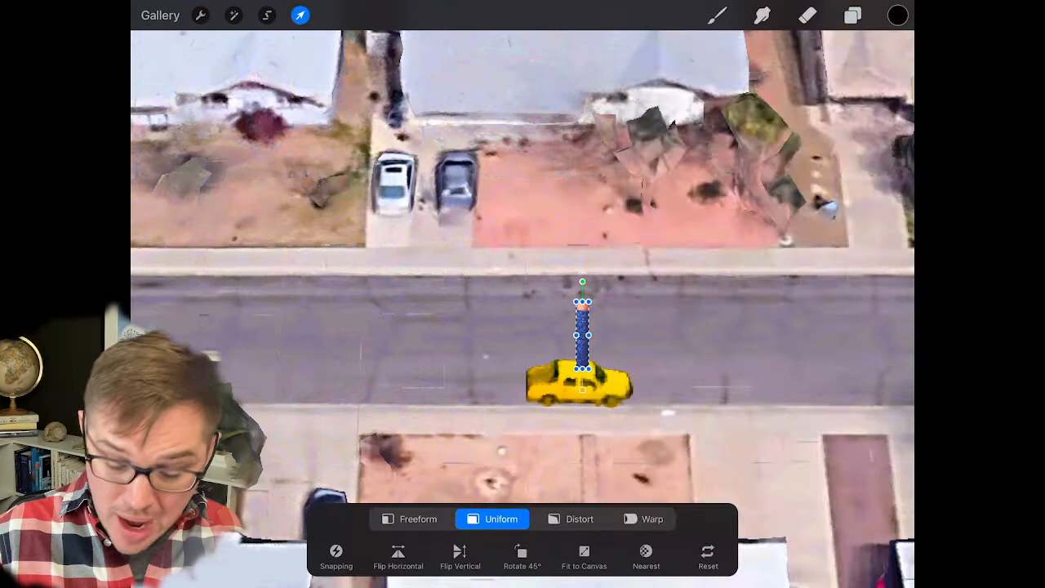
pyautogui.click(852, 14)
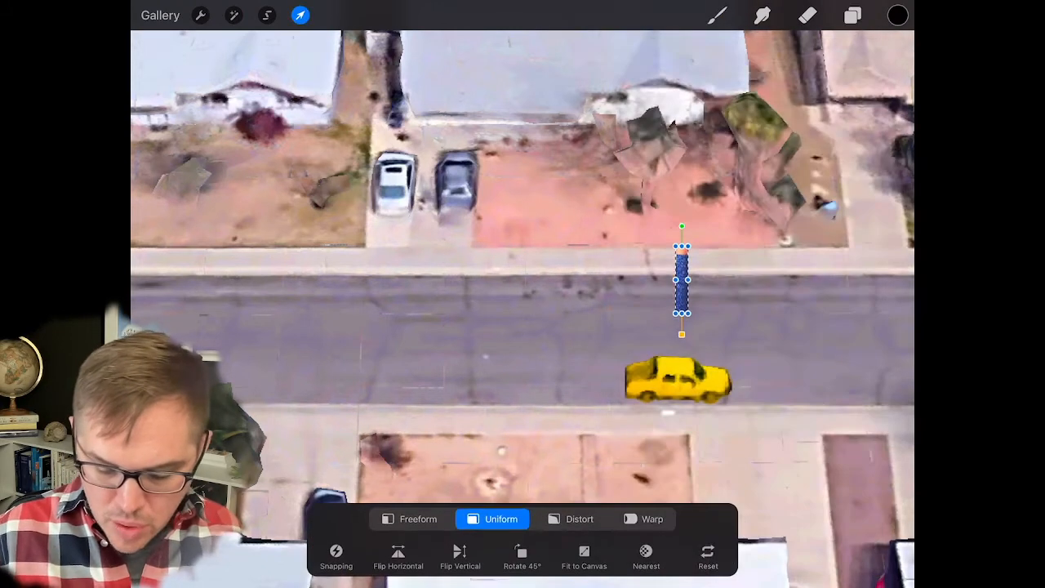
pyautogui.click(852, 15)
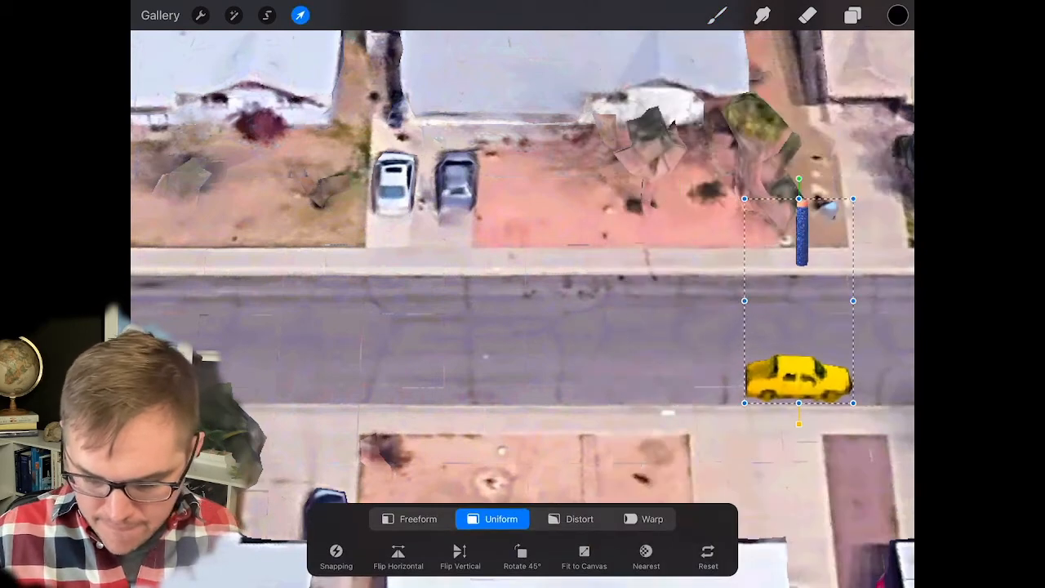
pyautogui.click(852, 14)
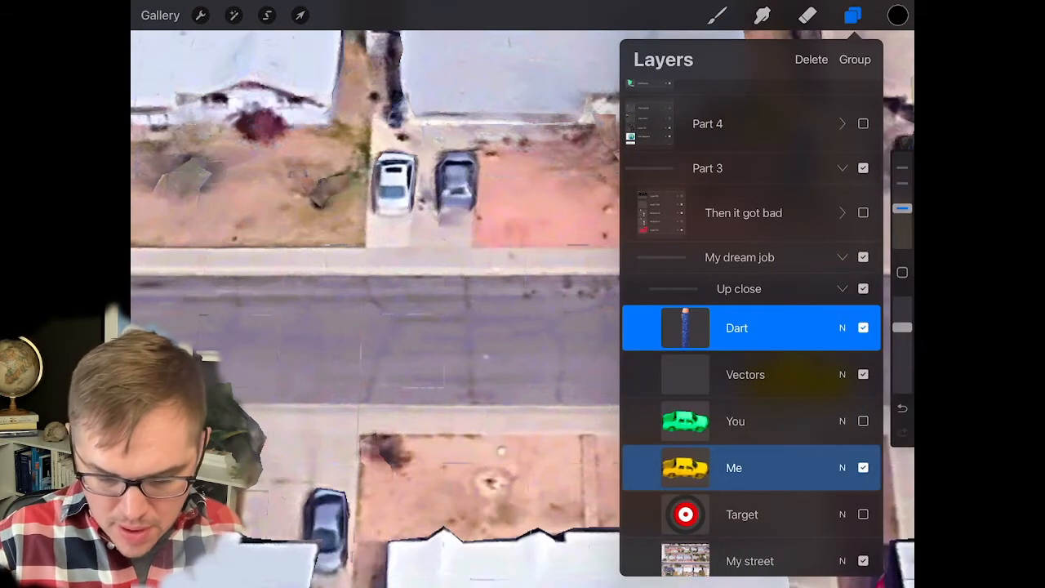
# Draw white dashed and solid arrows from the street toward the dart, then switch to the Part 3 globe drawing
pyautogui.click(300, 14)
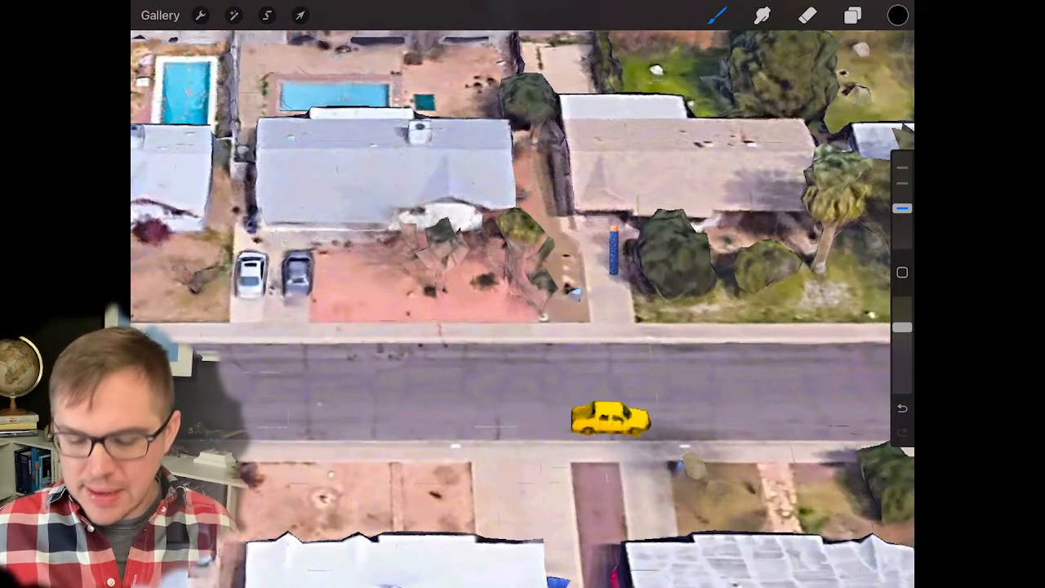
pyautogui.click(896, 15)
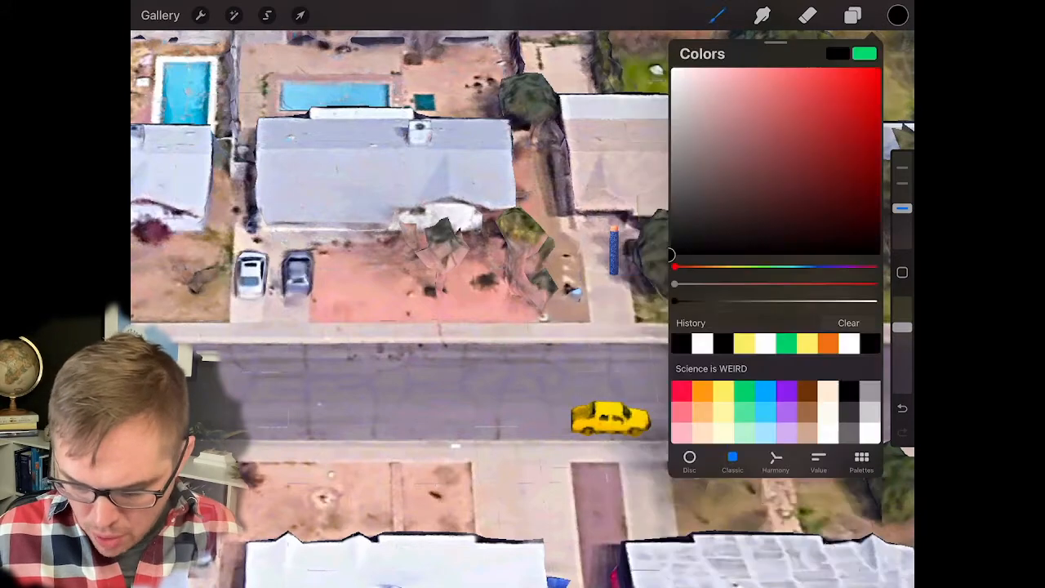
pyautogui.moveTo(351, 383); pyautogui.dragTo(473, 338)
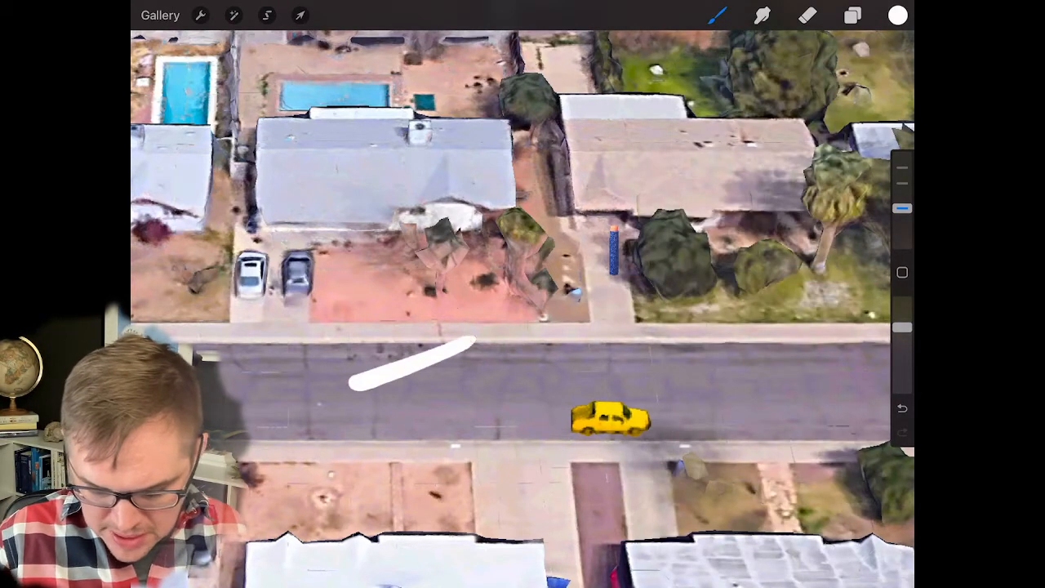
pyautogui.click(901, 408)
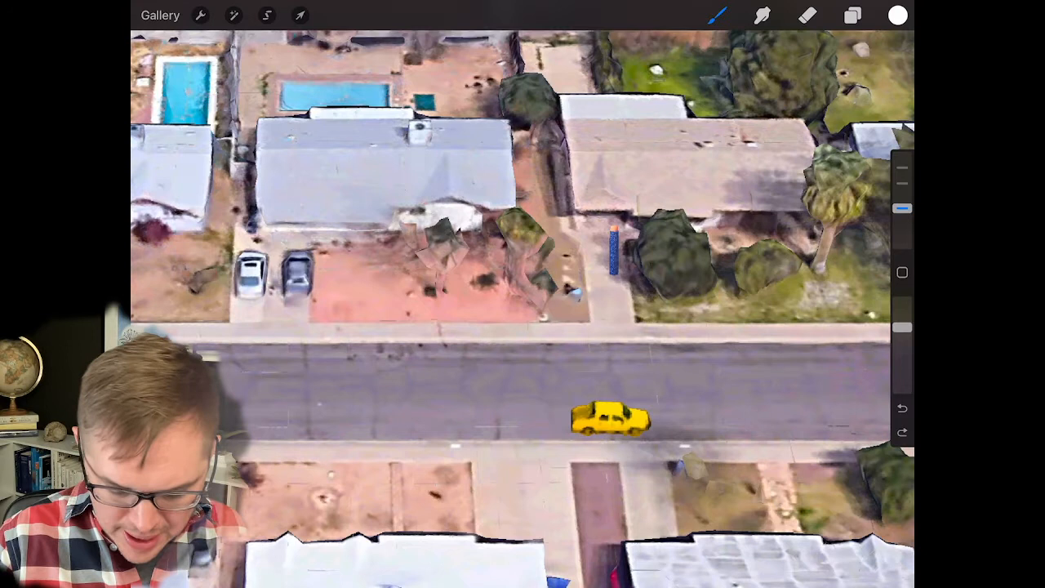
pyautogui.moveTo(416, 375); pyautogui.dragTo(416, 241)
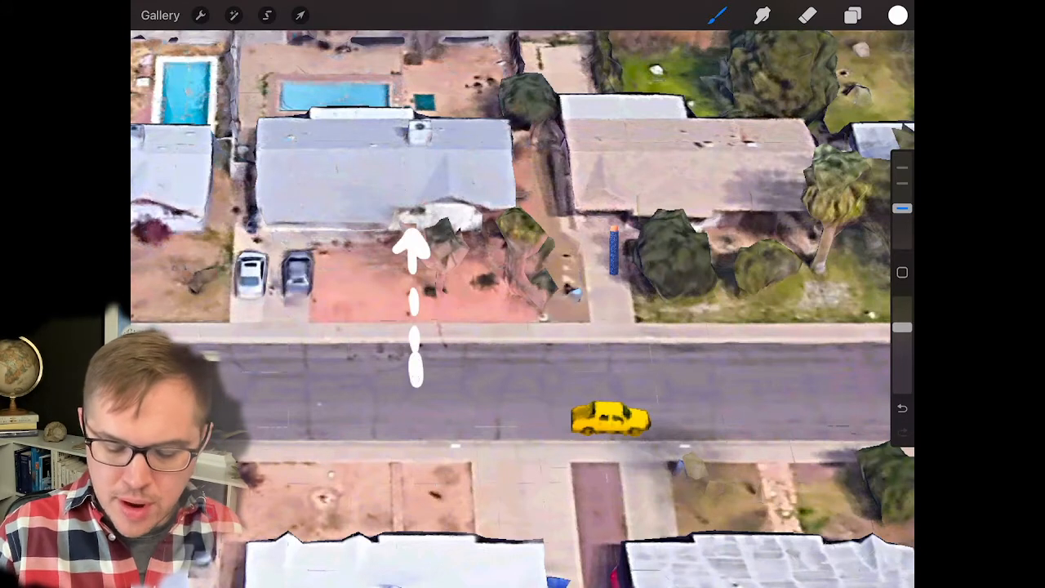
pyautogui.moveTo(417, 384); pyautogui.dragTo(604, 278)
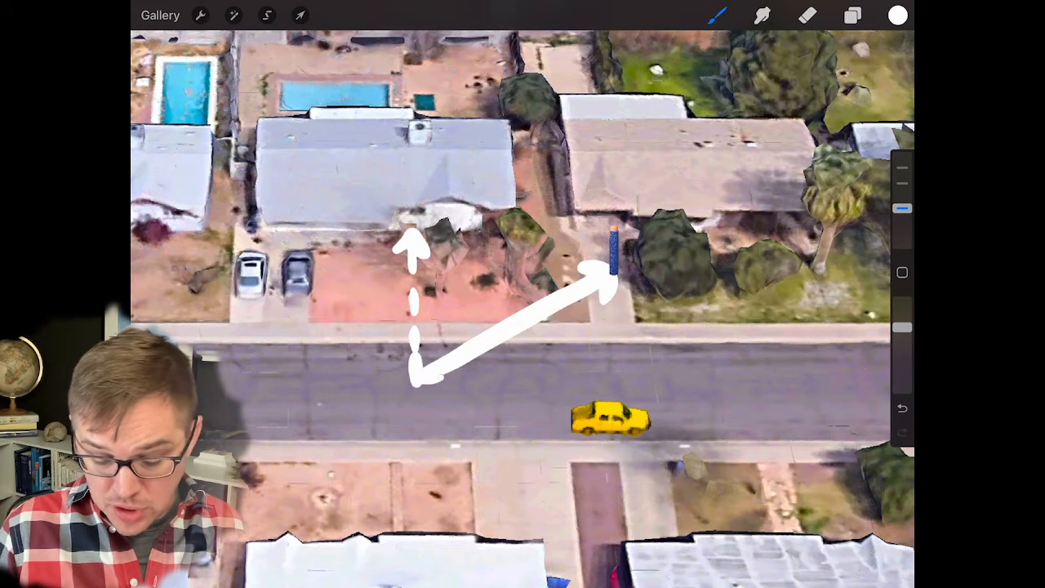
pyautogui.moveTo(441, 372); pyautogui.dragTo(510, 367)
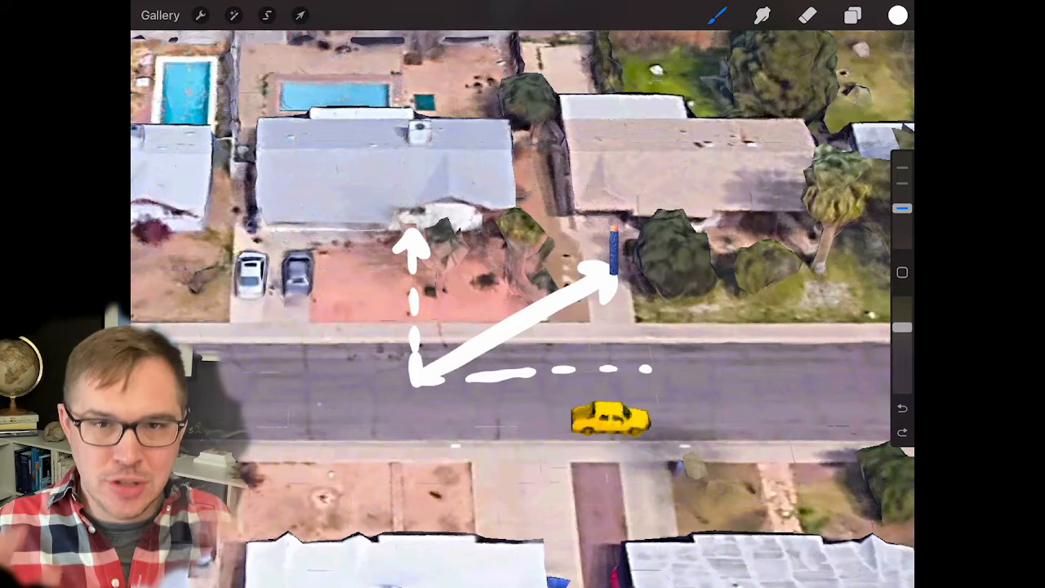
pyautogui.click(852, 15)
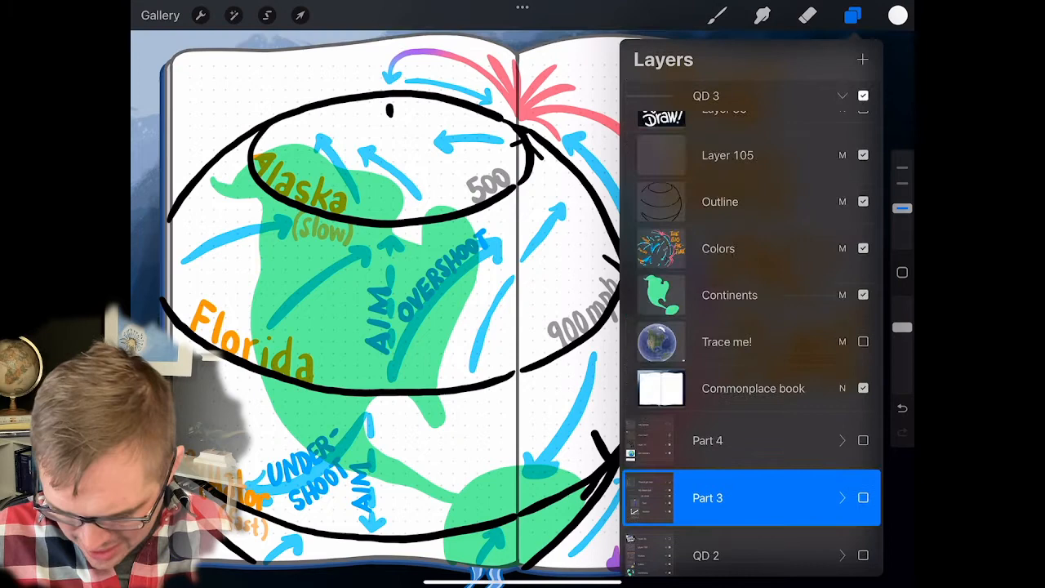
# Pick purple and sketch a small stick figure beside the 500 label over Alaska
pyautogui.click(852, 15)
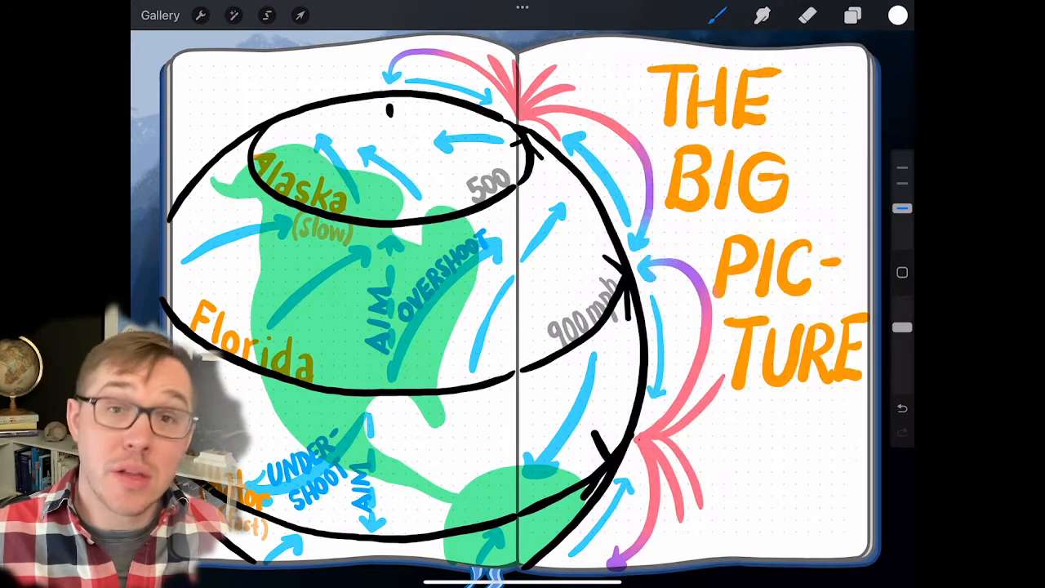
pyautogui.click(897, 15)
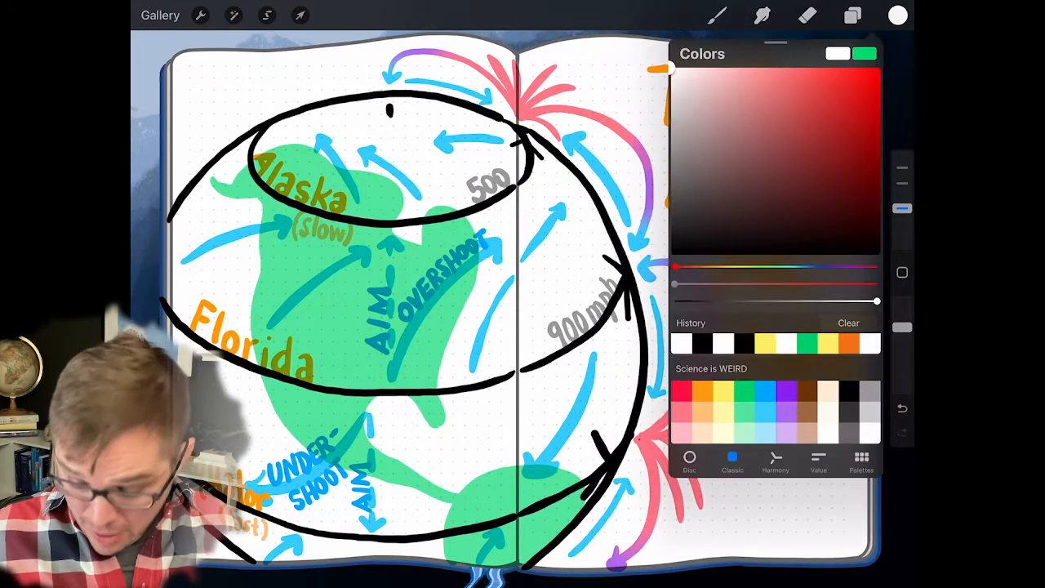
pyautogui.click(852, 15)
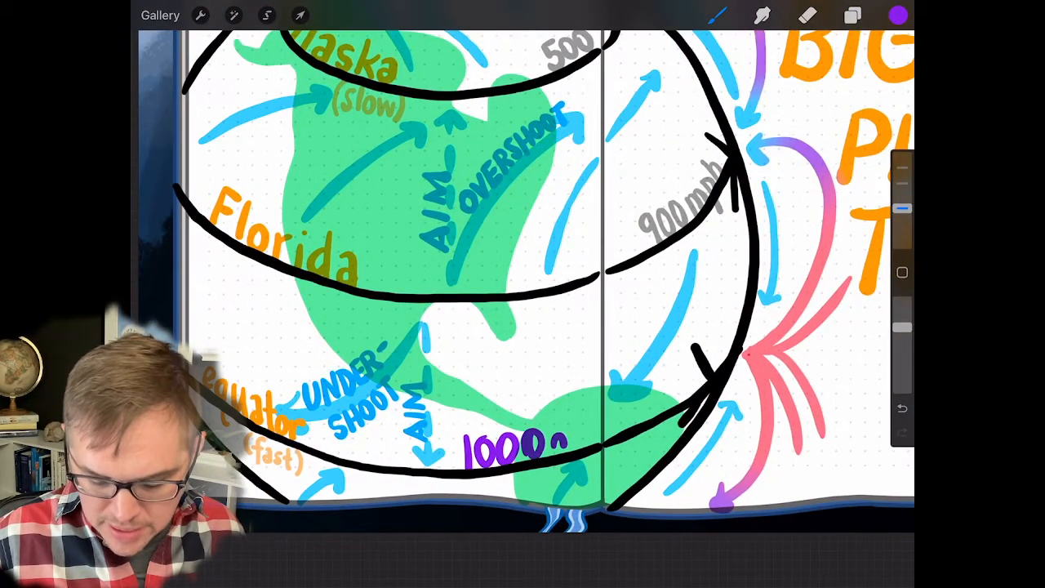
pyautogui.write('mph')
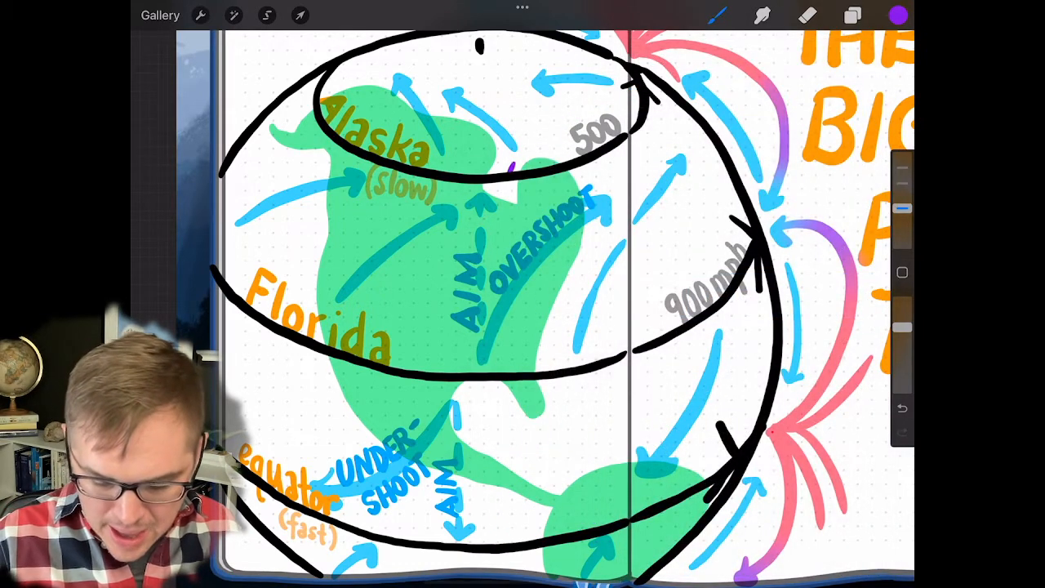
pyautogui.click(513, 150)
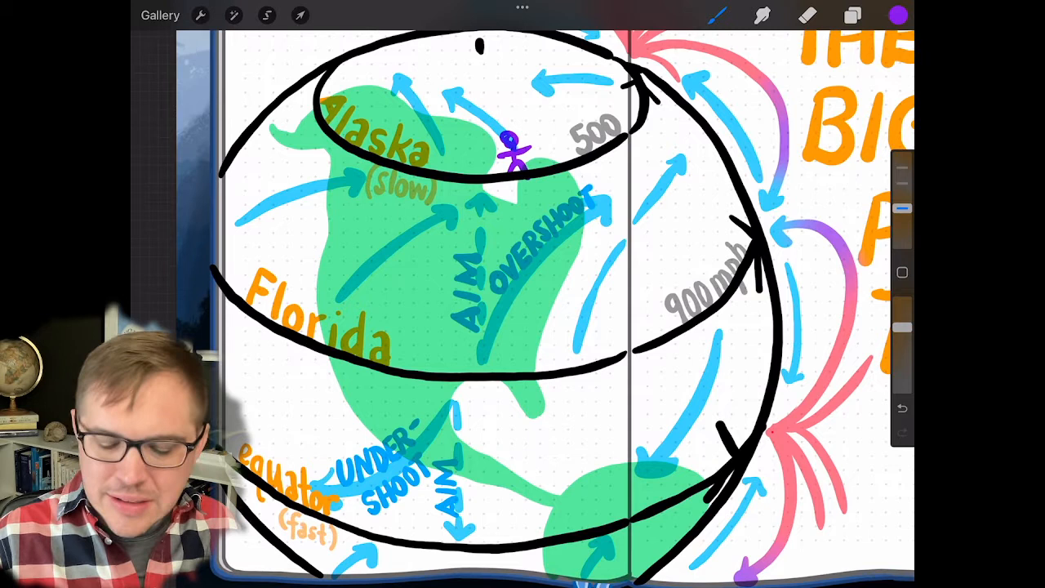
# Draw a purple creature, a dashed line down to a second figure, and a ball on the path
pyautogui.click(535, 122)
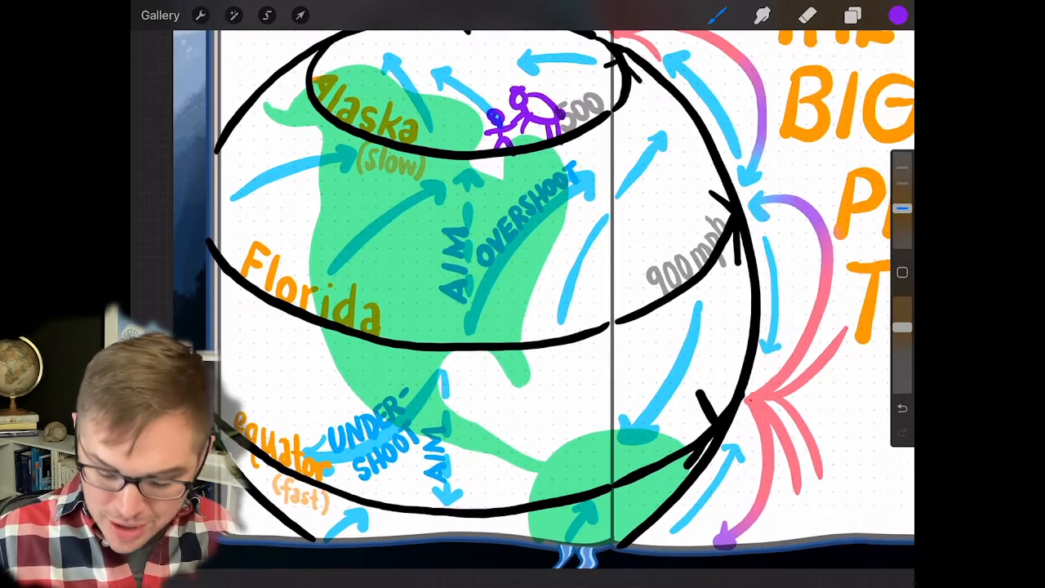
pyautogui.click(529, 318)
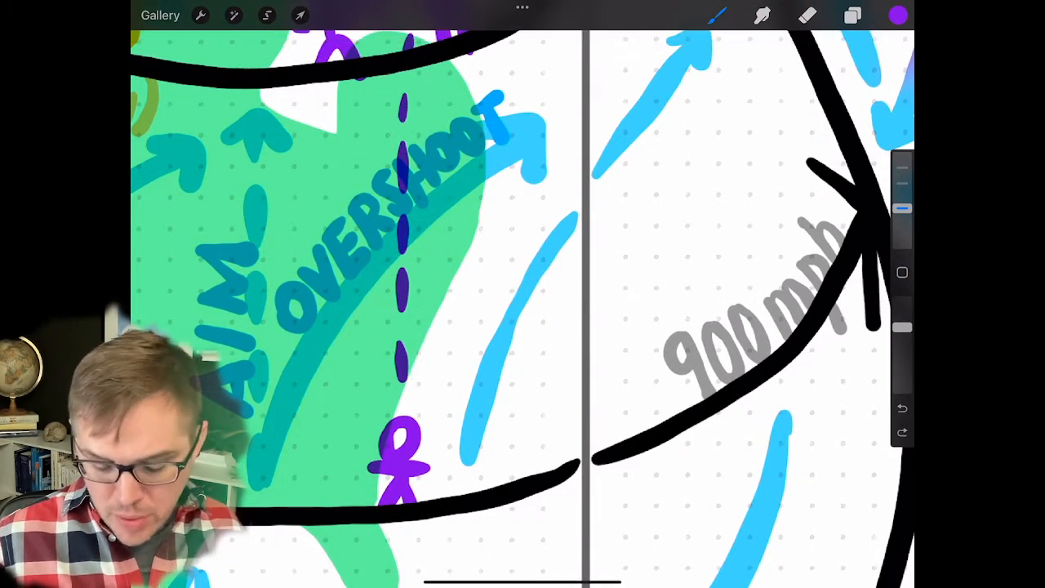
pyautogui.click(400, 362)
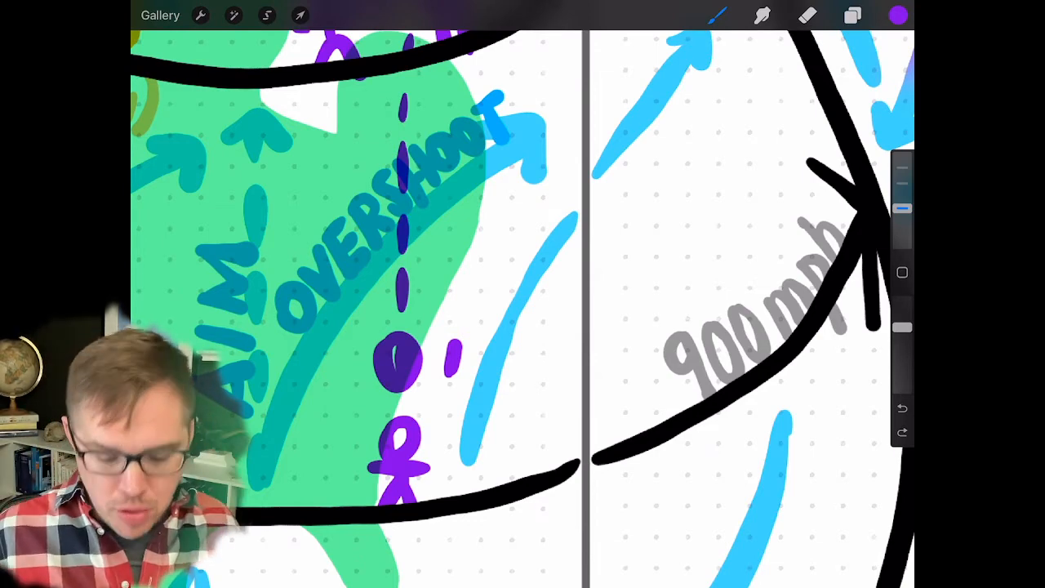
# Stroke a long purple arrow curving up to the right beside the dashed path on the globe
pyautogui.moveTo(400, 261); pyautogui.dragTo(751, 57)
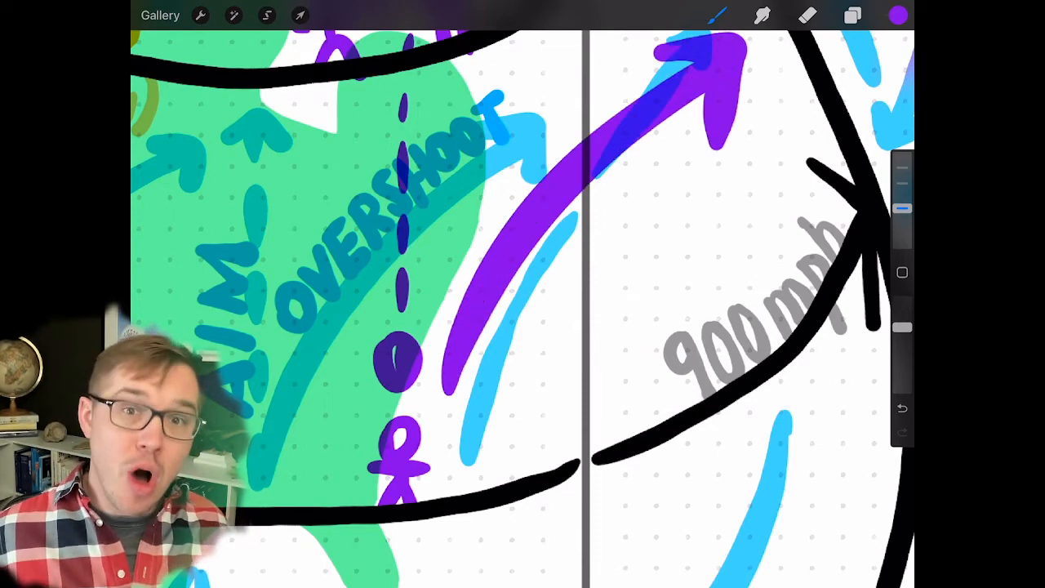
pyautogui.click(852, 14)
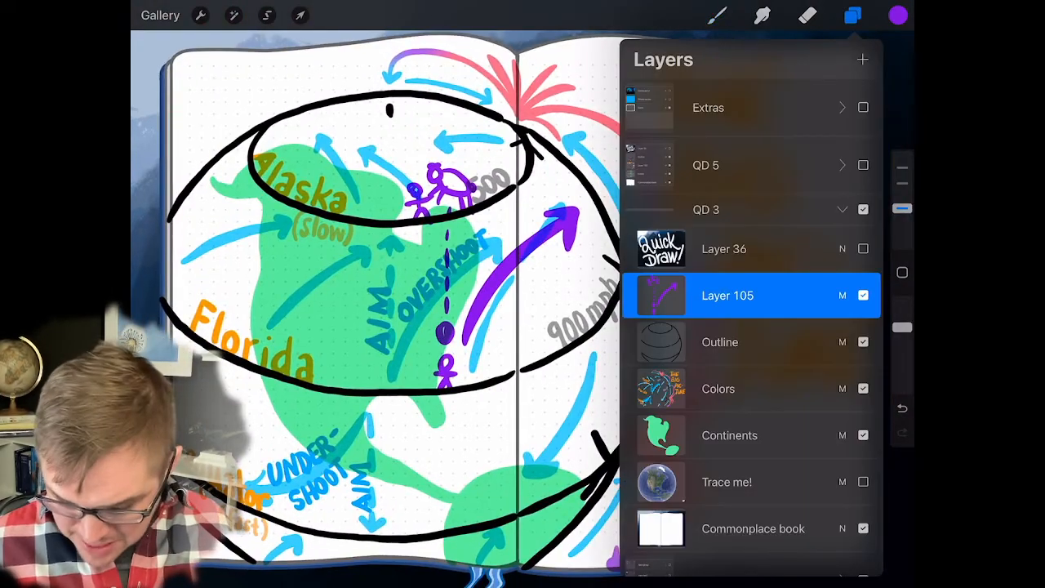
# Hide the stick-figure layer and trace purple arrows over the AIM, OVERSHOOT and nearby blue arrows
pyautogui.click(852, 14)
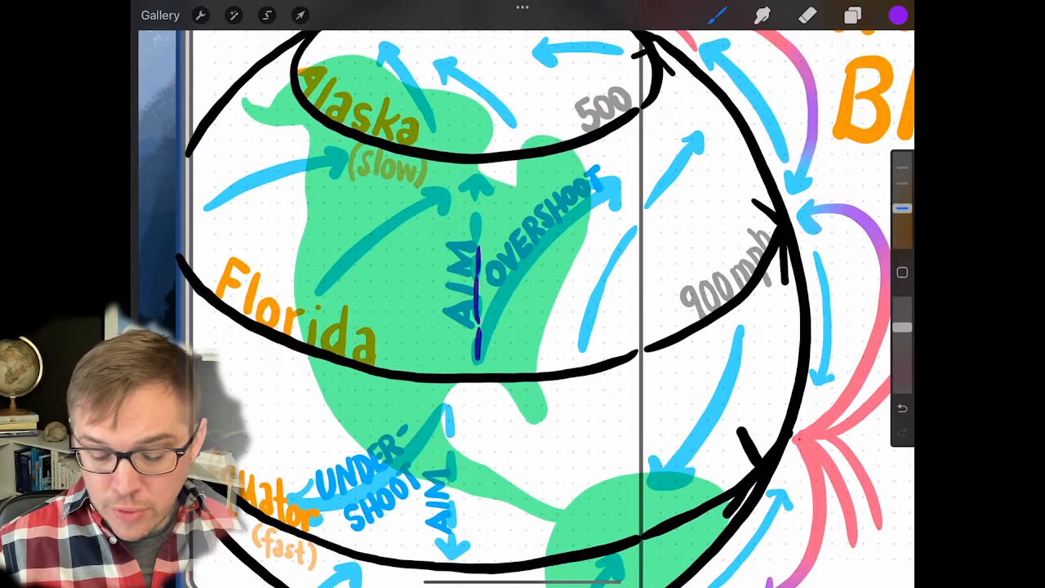
pyautogui.moveTo(477, 343); pyautogui.dragTo(624, 176)
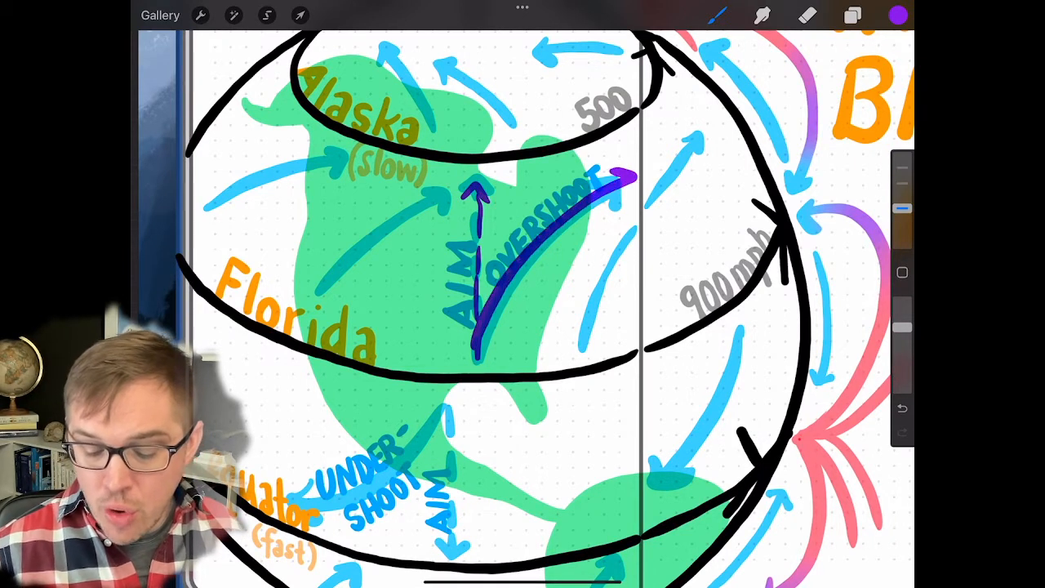
pyautogui.moveTo(588, 335); pyautogui.dragTo(727, 163)
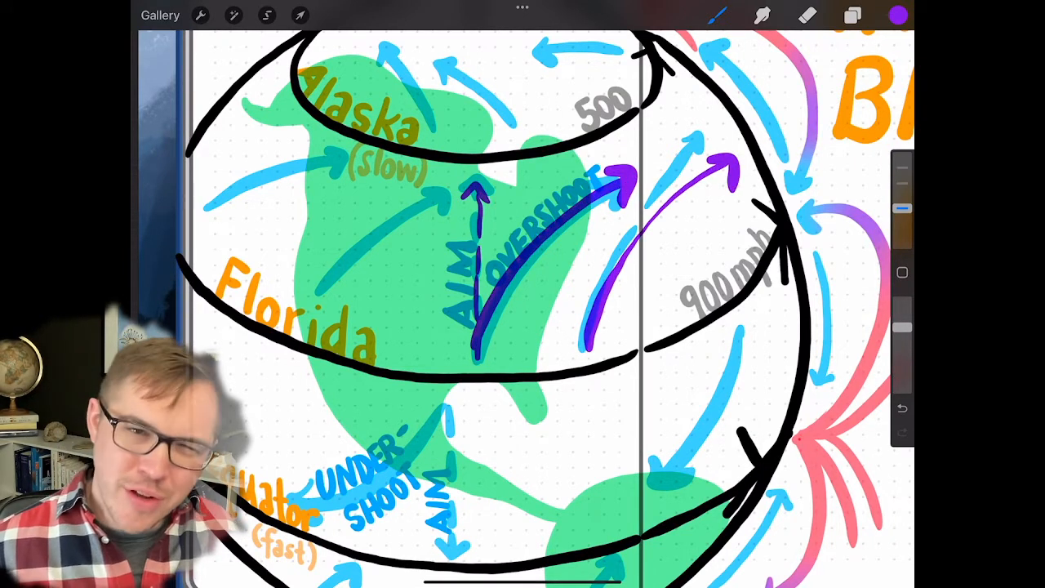
pyautogui.moveTo(204, 236); pyautogui.dragTo(342, 163)
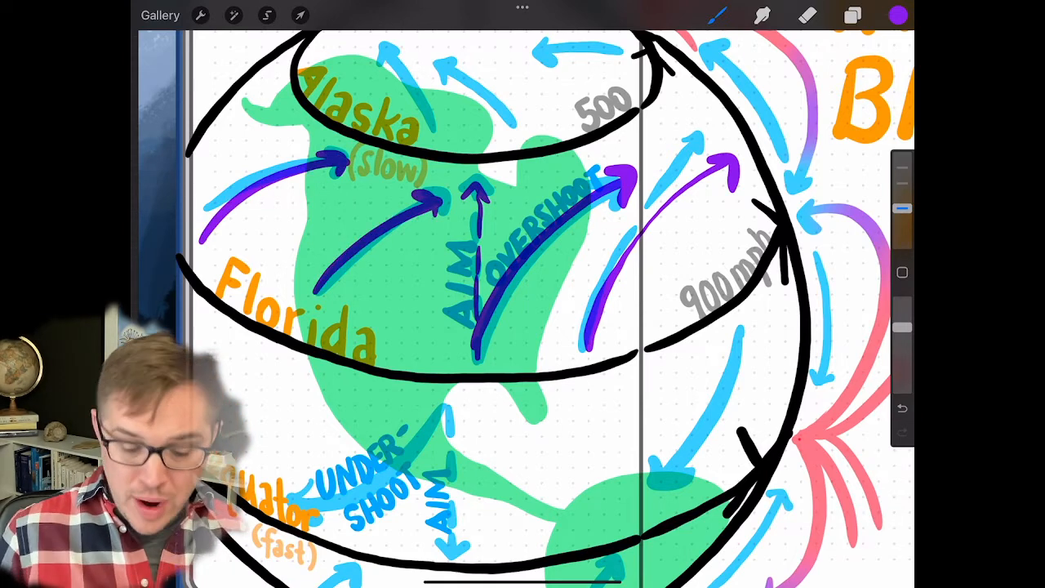
pyautogui.click(199, 14)
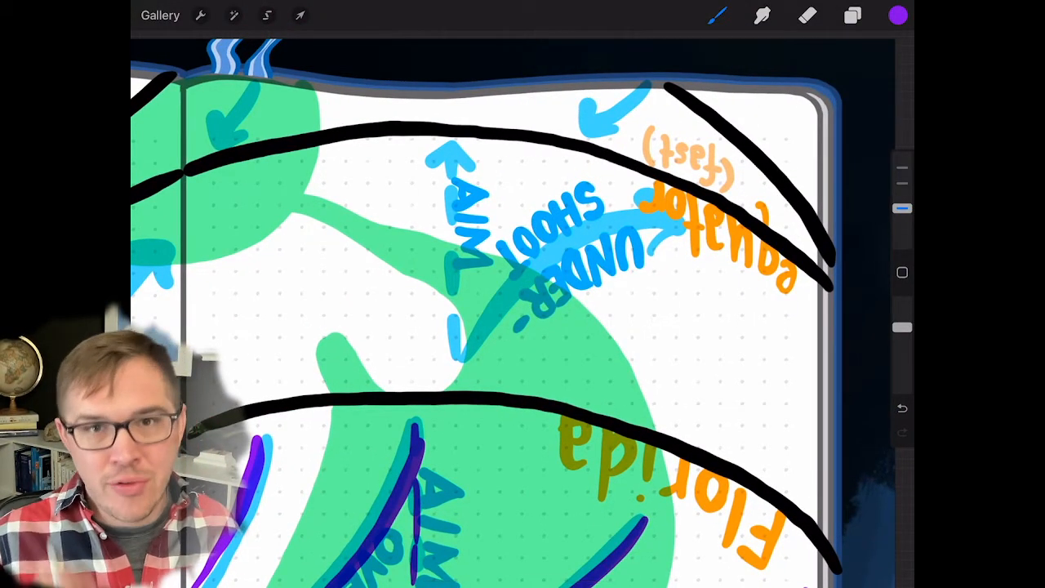
# Trace purple arrows over the lower and southern blue arrows, including the UNDERSHOOT region
pyautogui.click(449, 138)
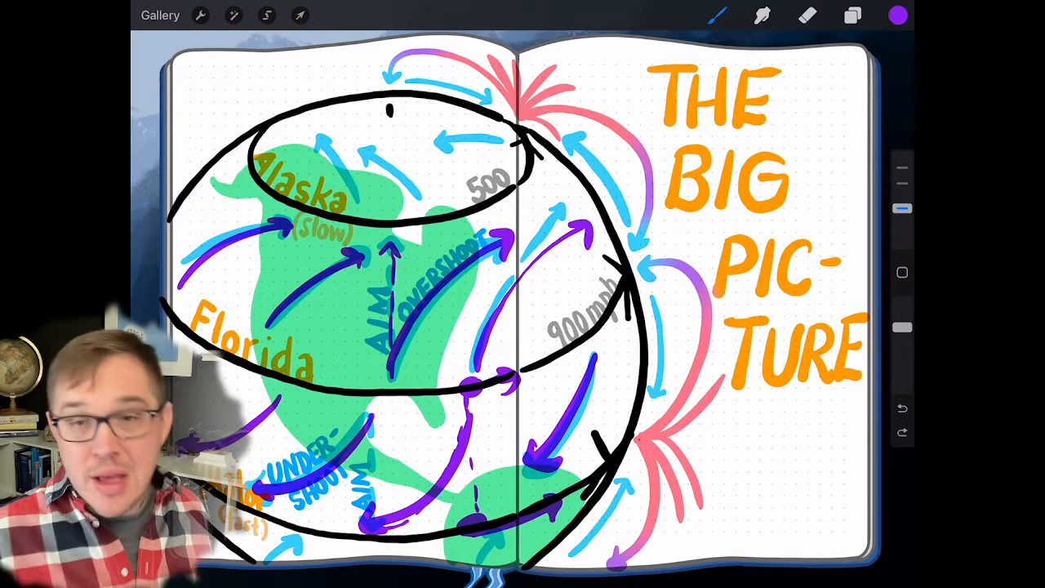
# Show the Cells layer, sketch purple curves along the globe's right edge, then swap to the Coriolis effect layer
pyautogui.click(852, 15)
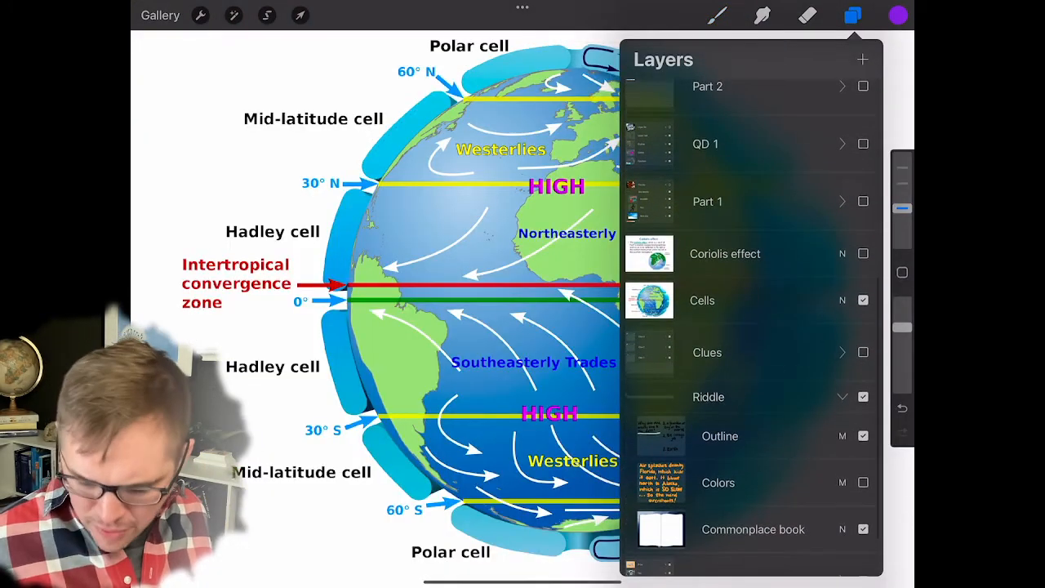
pyautogui.click(852, 15)
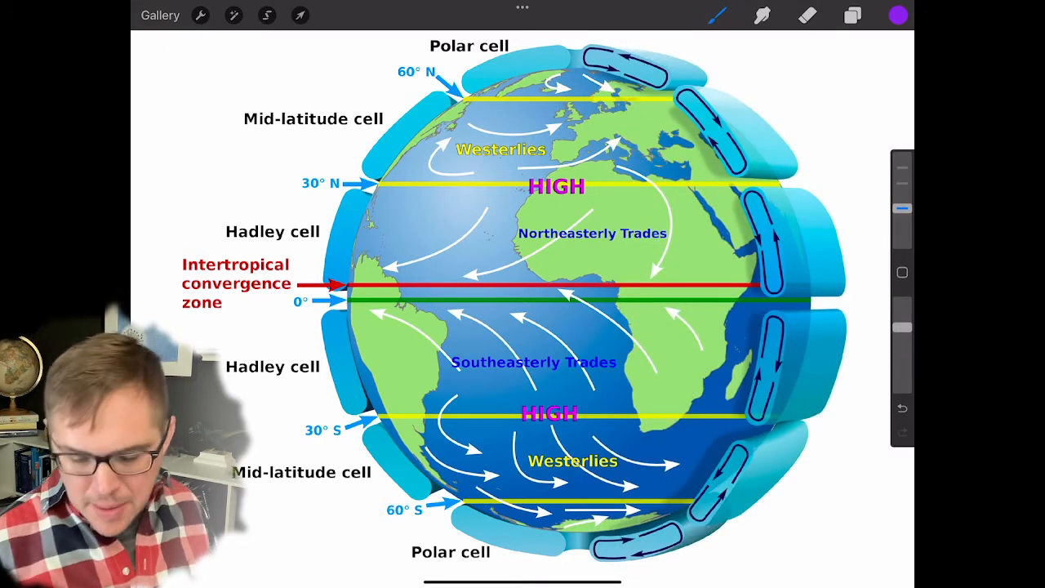
pyautogui.click(853, 15)
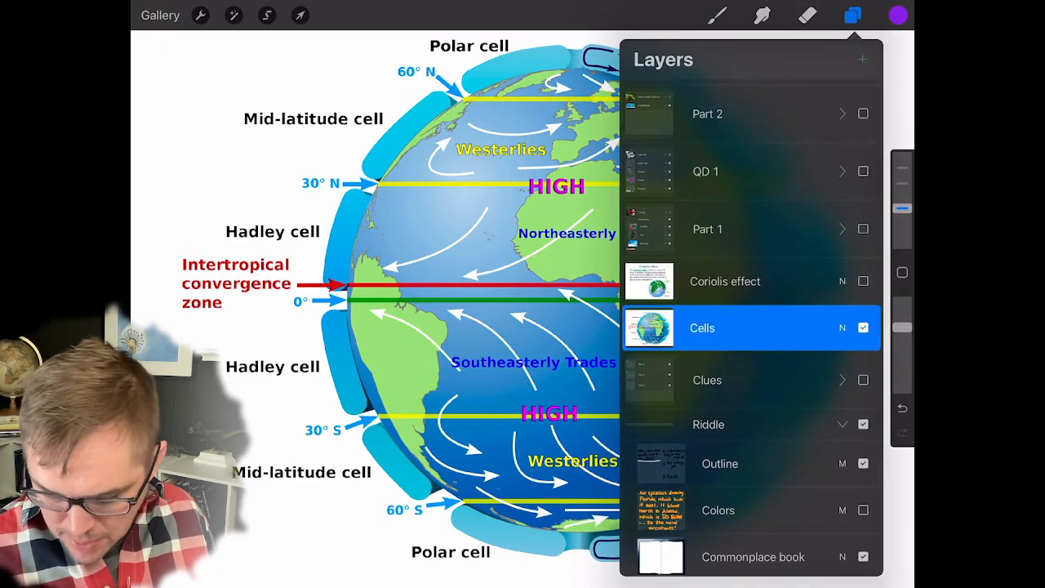
pyautogui.click(852, 14)
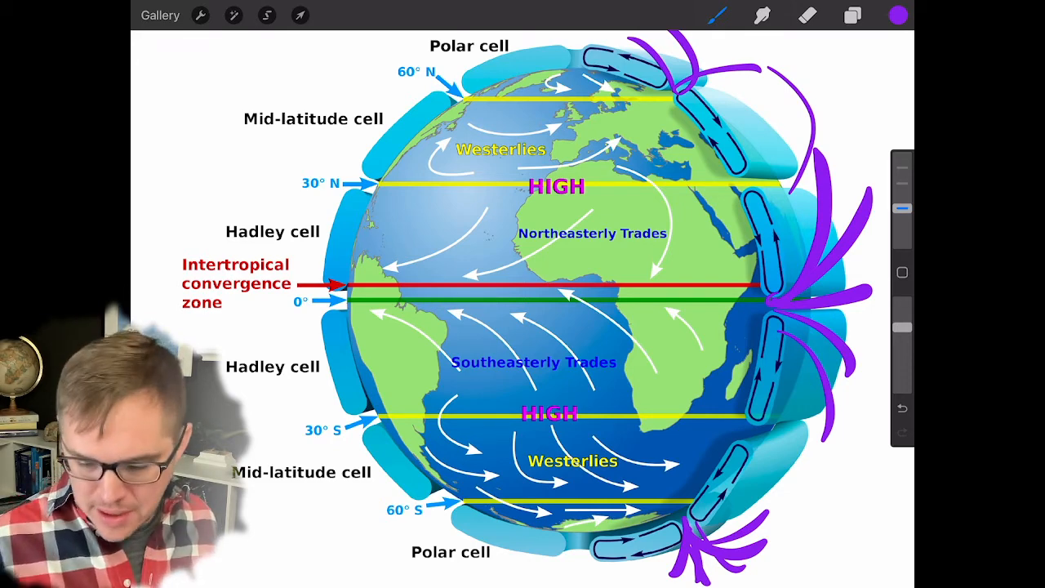
pyautogui.click(852, 15)
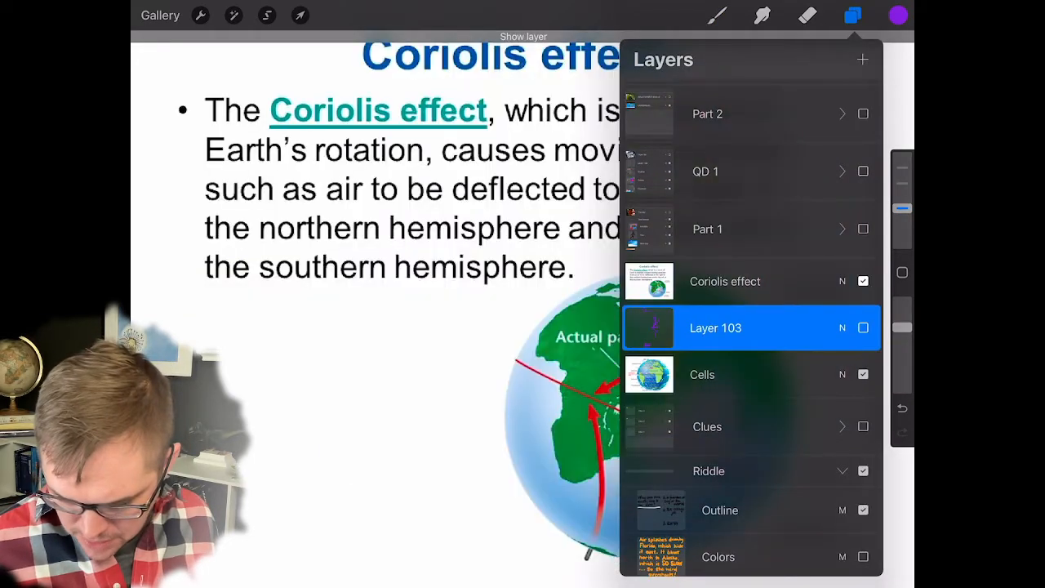
# Circle 'Coriolis', underline the causes and cross out the explanation in purple on the slide
pyautogui.click(852, 15)
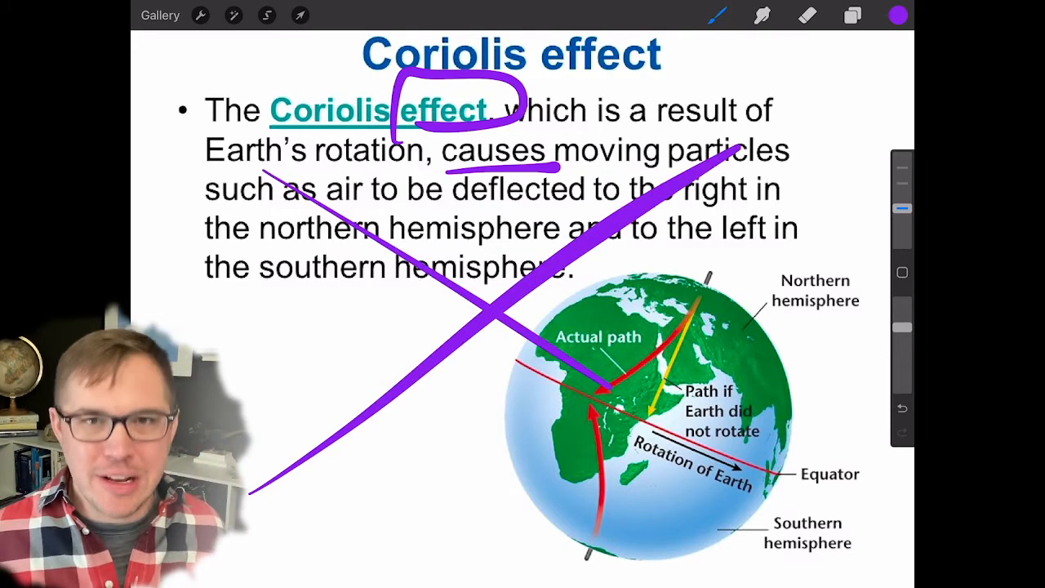
pyautogui.click(852, 14)
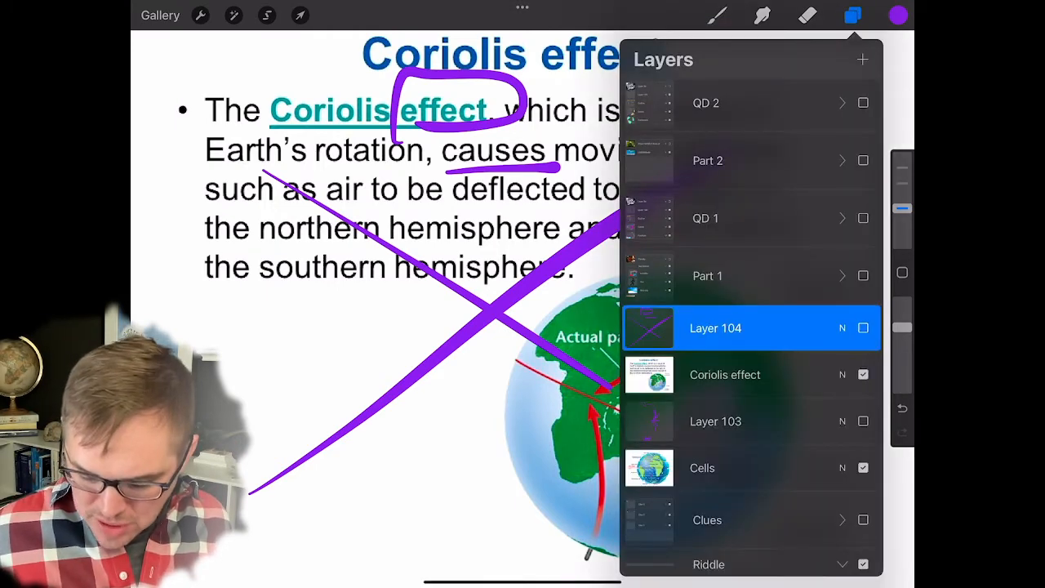